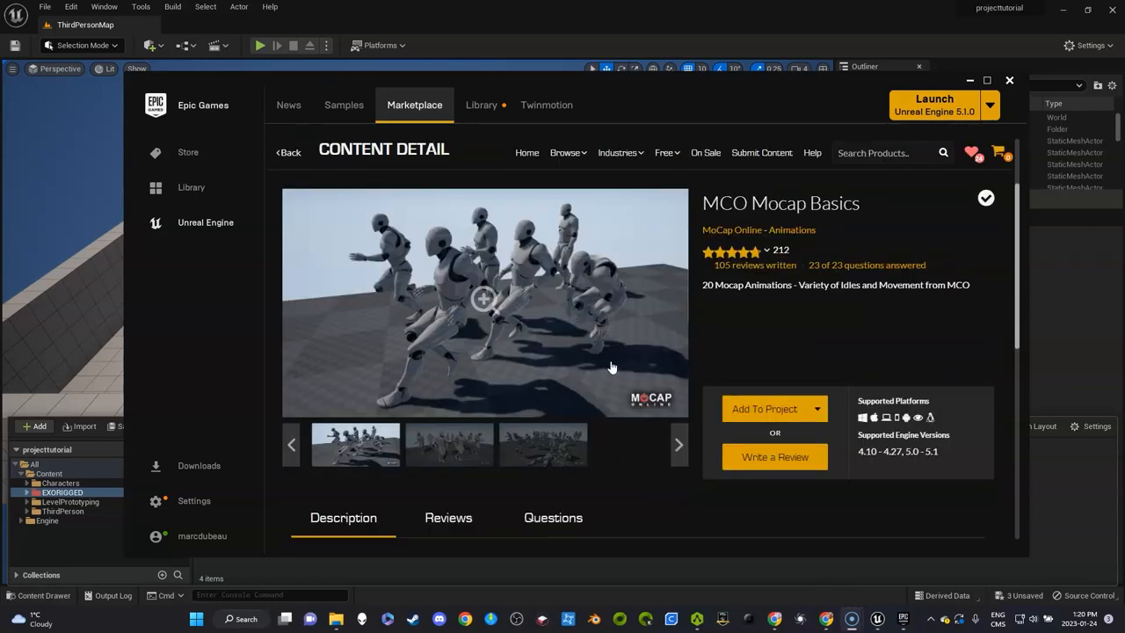
mouse_move(816, 208)
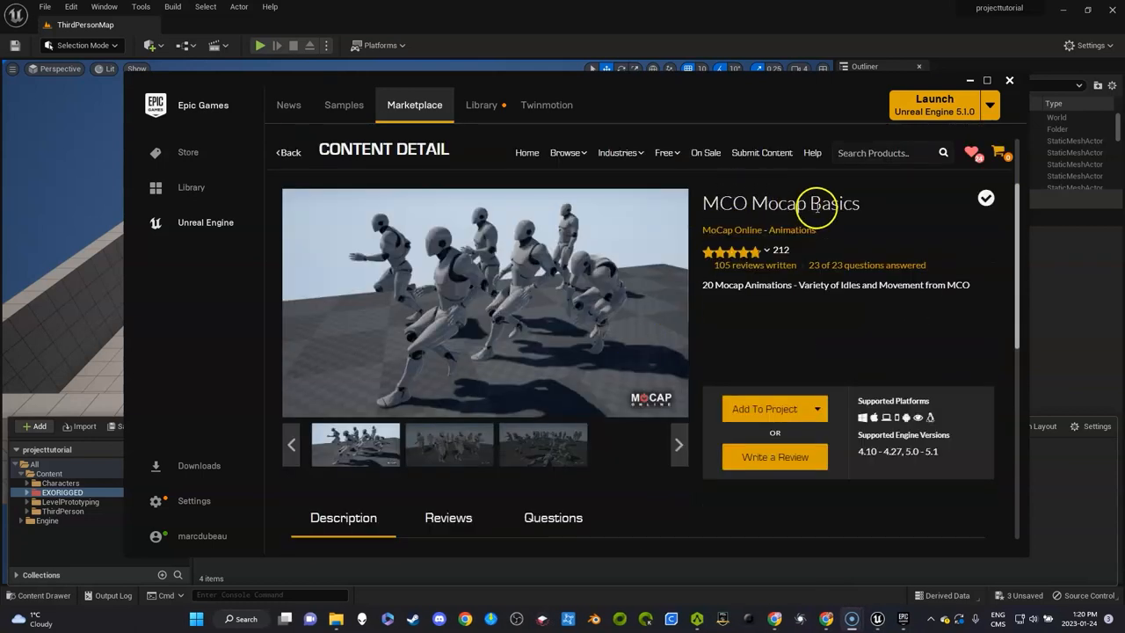
mouse_move(816, 216)
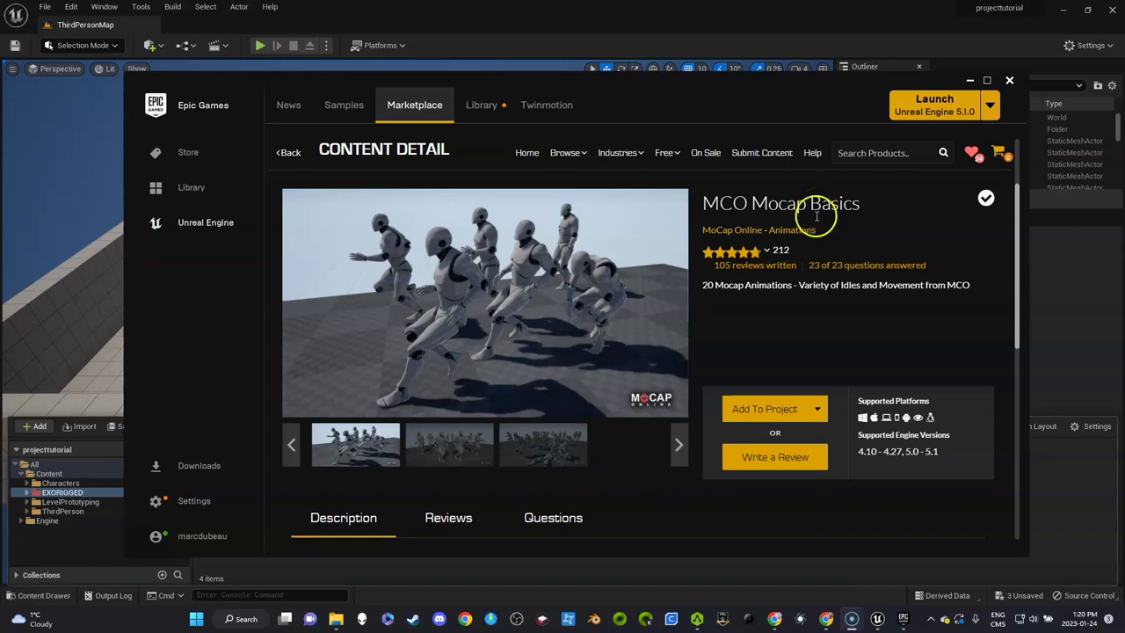
Review the MCO Mocap Basics pack page and its supported engine versions note.
scroll("down", 3)
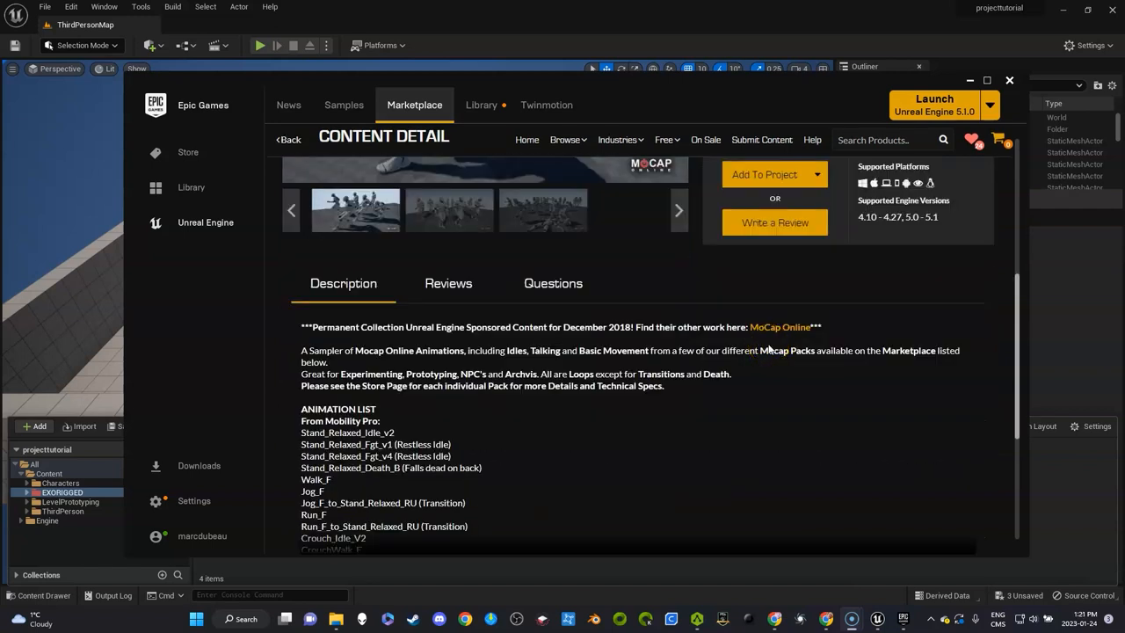
scroll("down", 3)
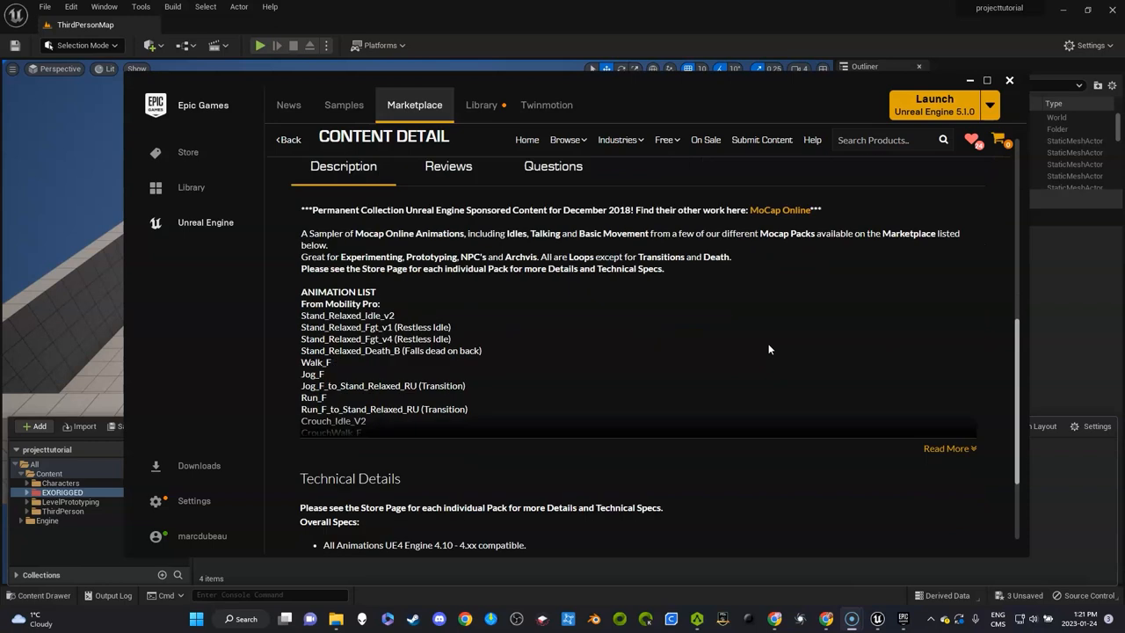
scroll("down", 3)
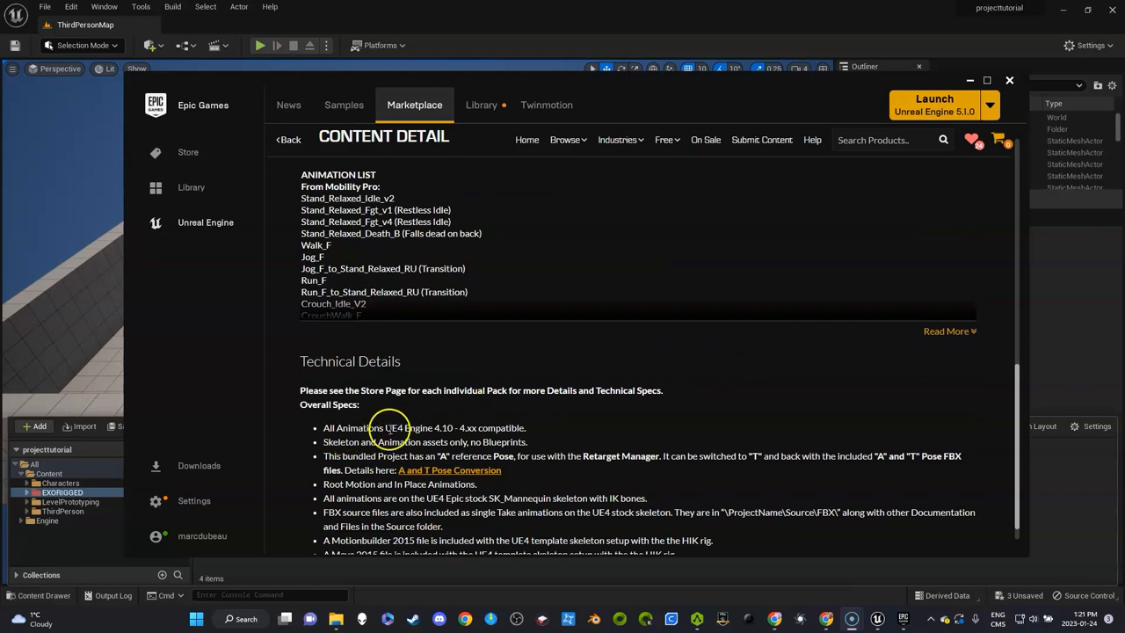
left_click_drag(385, 427, 495, 427)
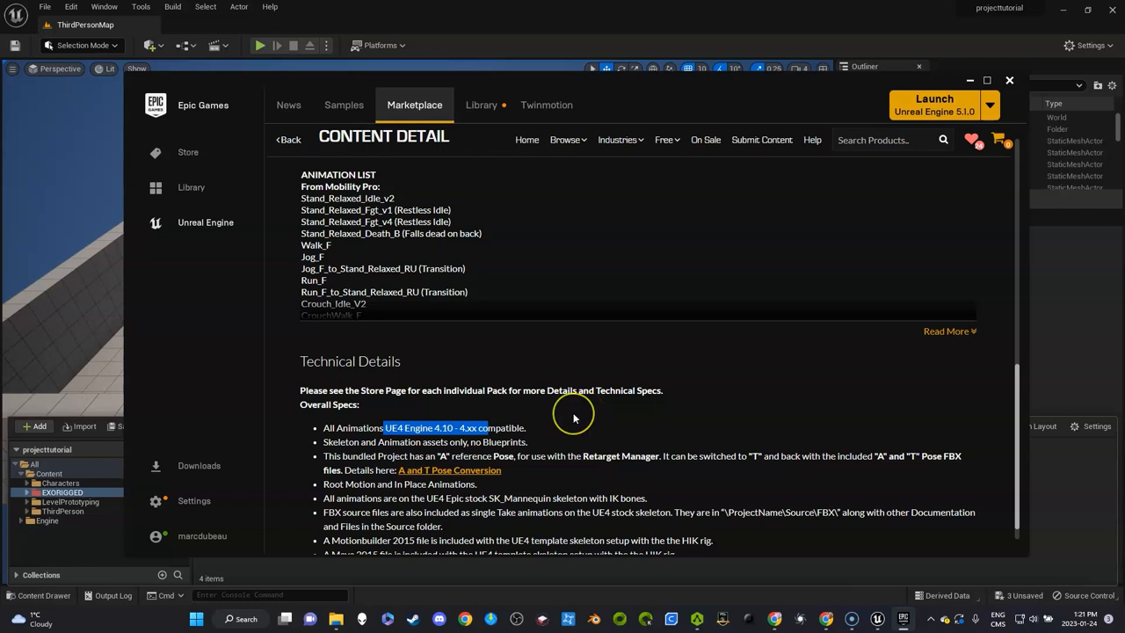
scroll("up", 3)
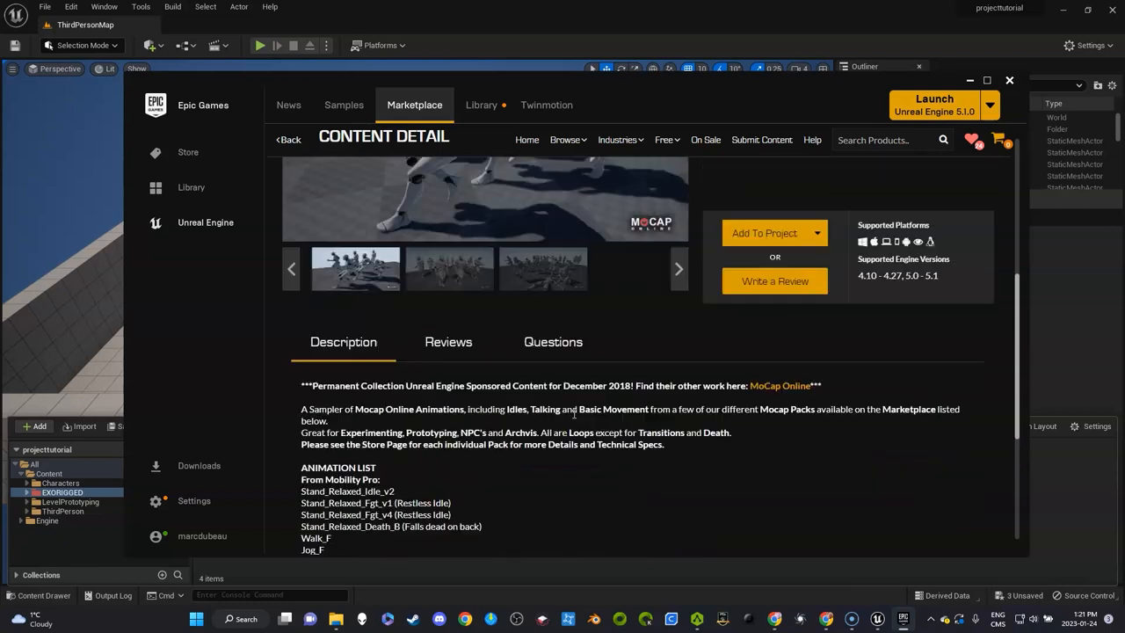
From the Library, add MCO Mocap Basics to the projecttutorial project.
left_click(480, 106)
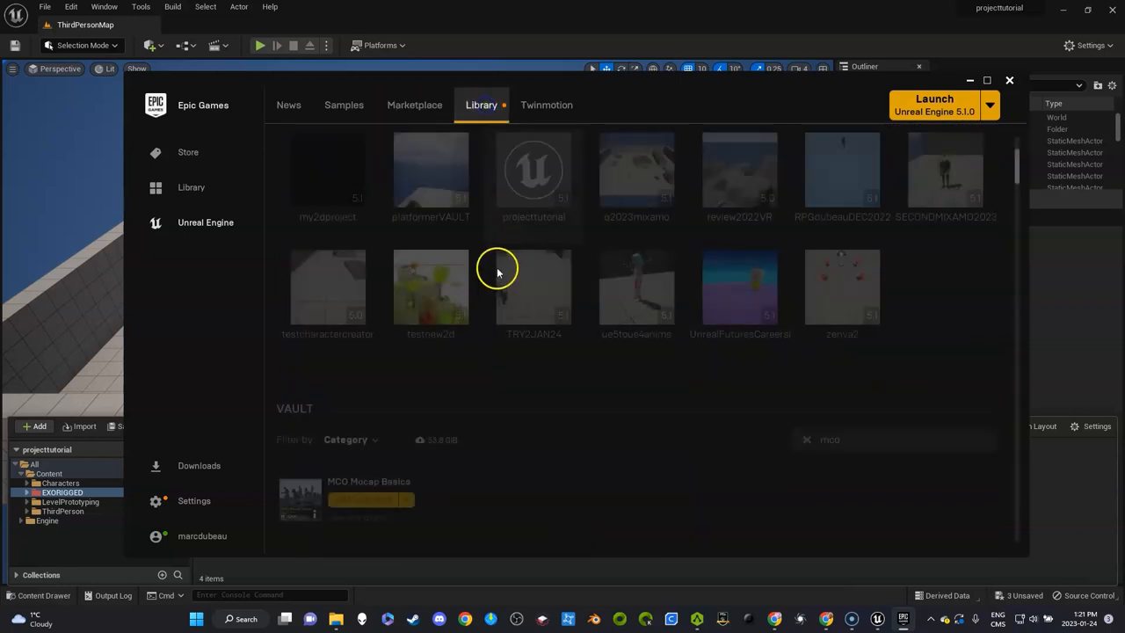
left_click(362, 499)
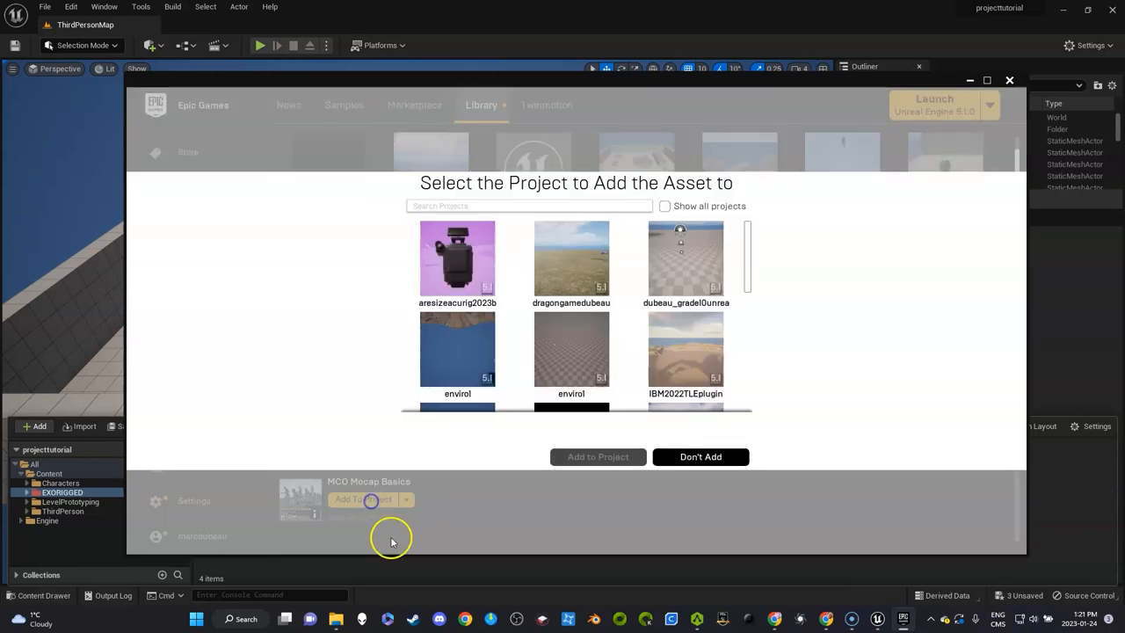
scroll("down", 3)
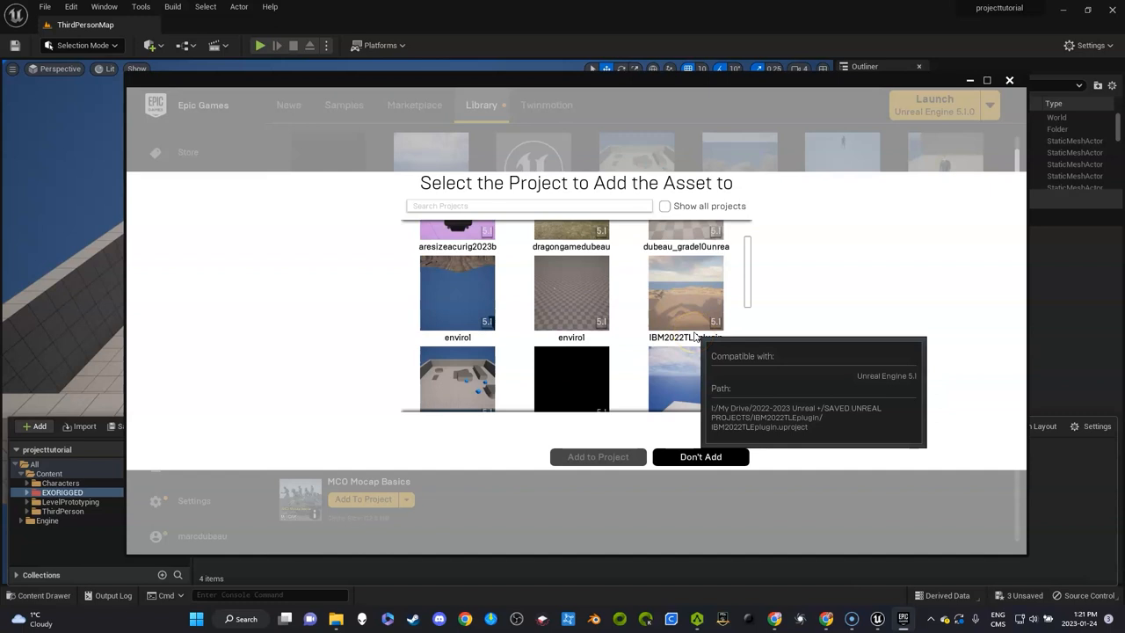
scroll("down", 3)
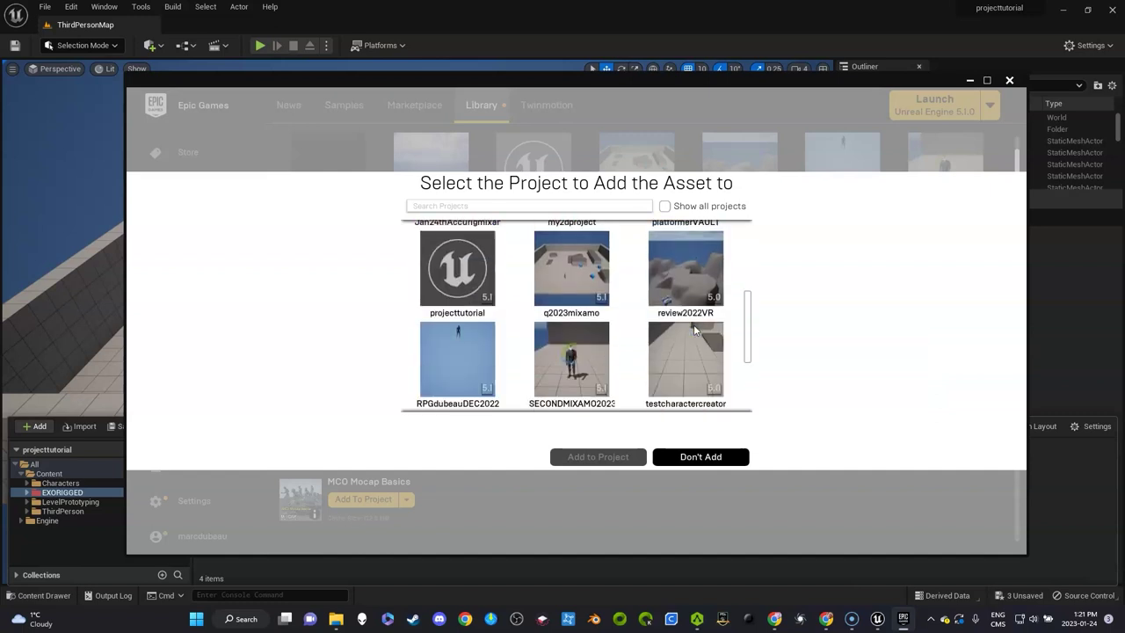
scroll("down", 3)
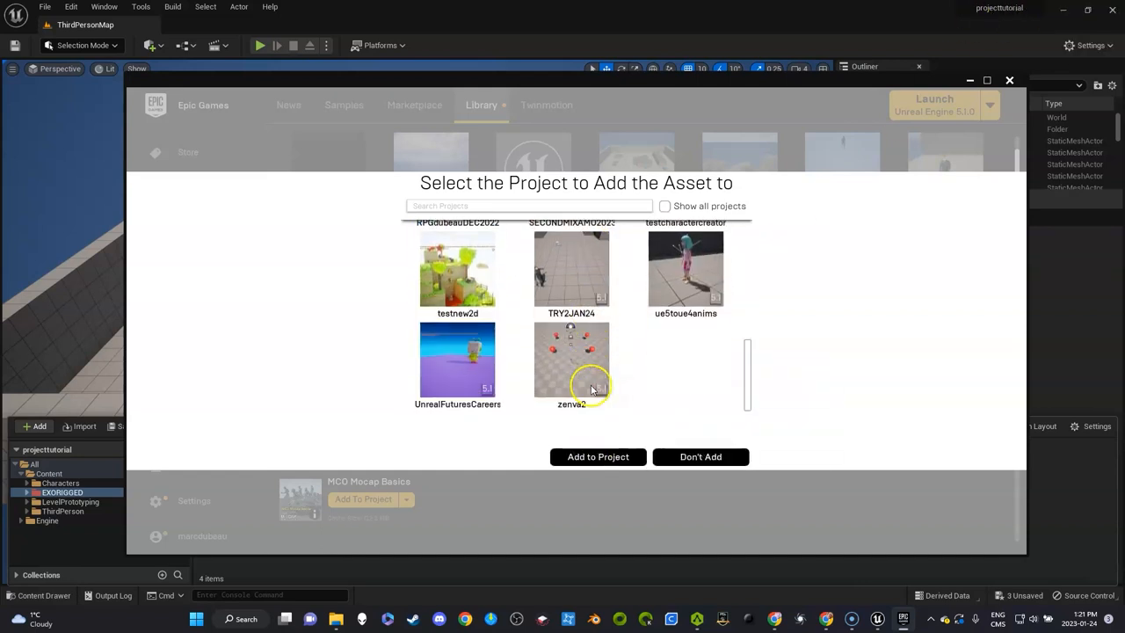
left_click(597, 457)
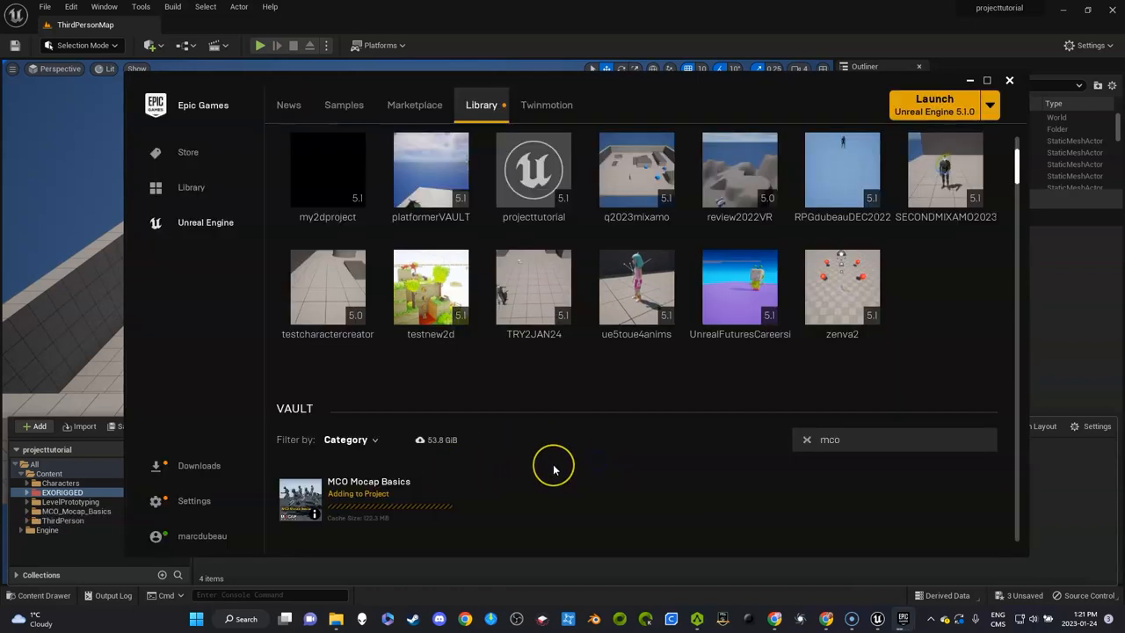
mouse_move(378, 513)
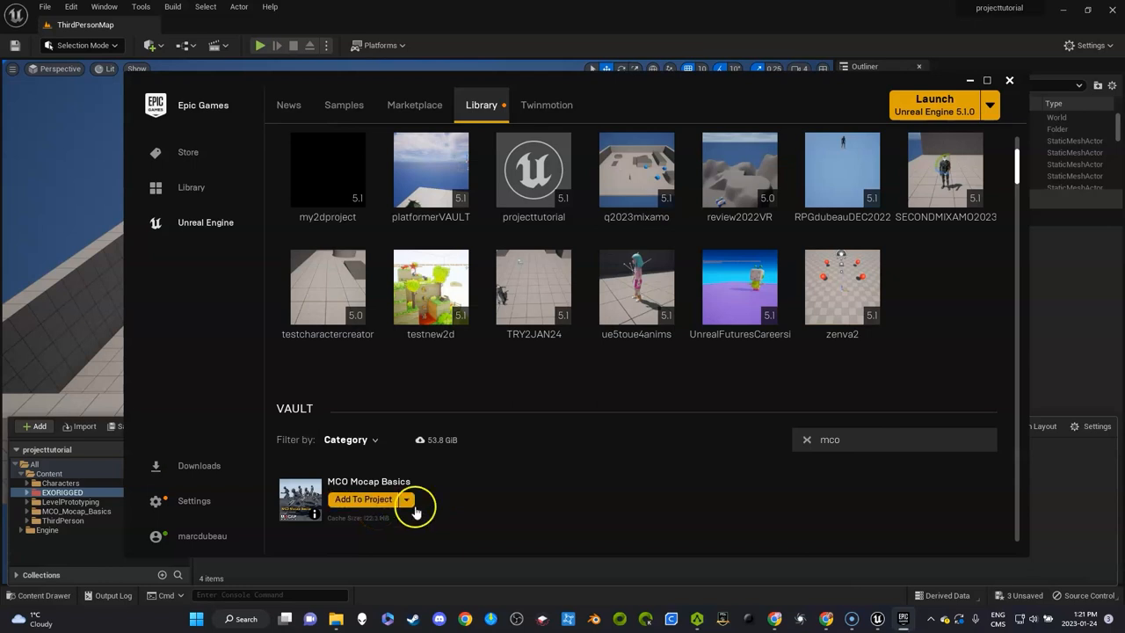
mouse_move(611, 495)
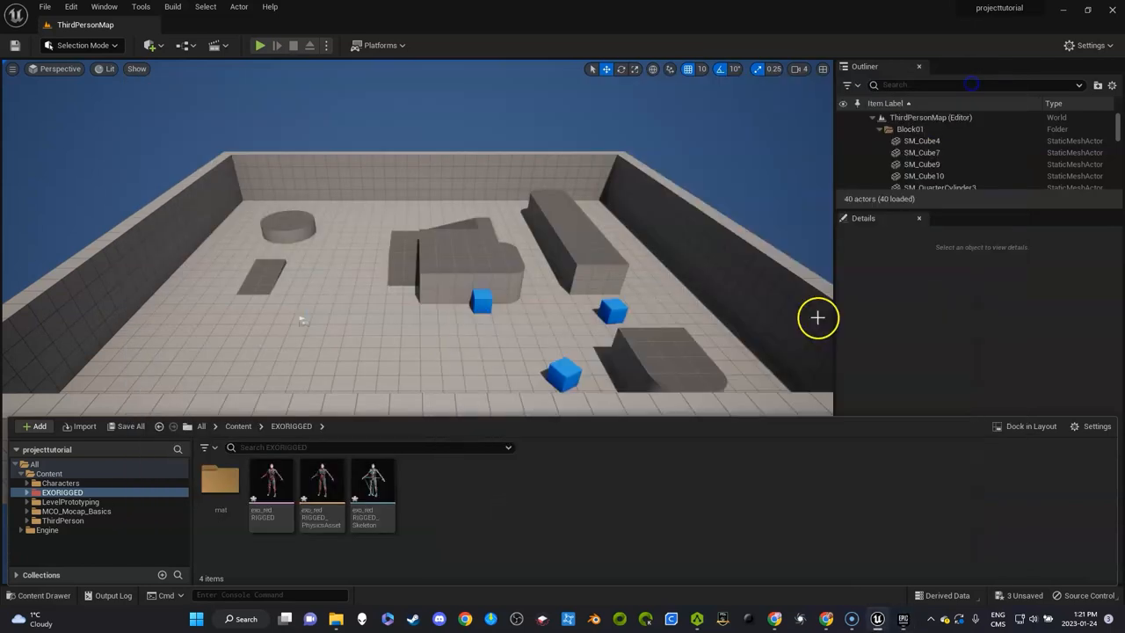
Recolour the MCO_Mocap_Basics folder in Content to green via Set Color.
left_click(237, 427)
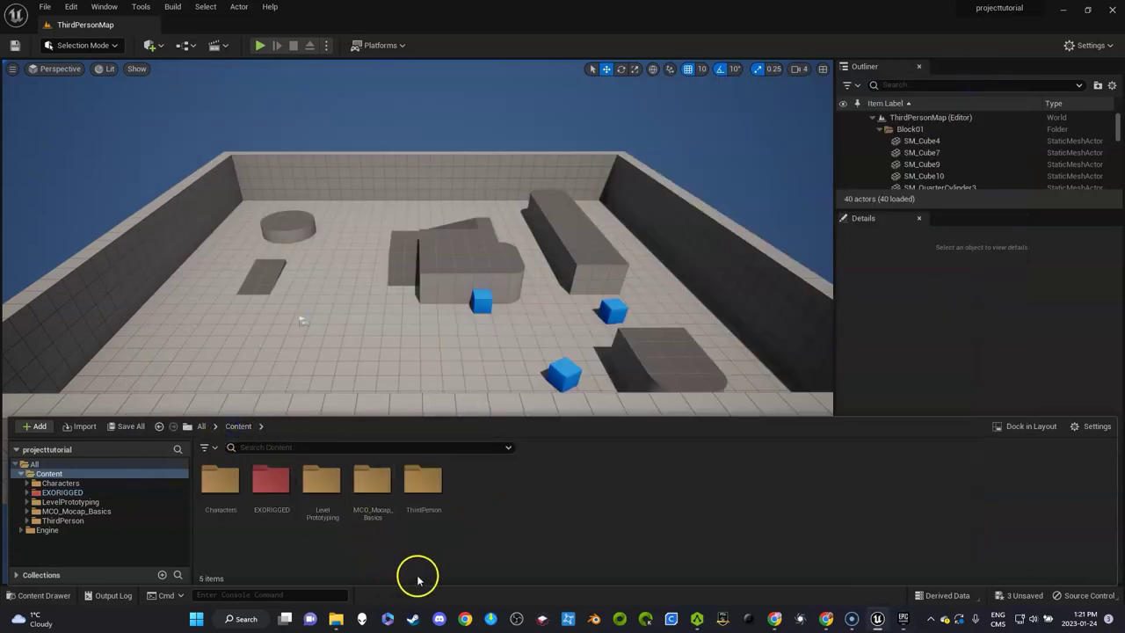
right_click(373, 478)
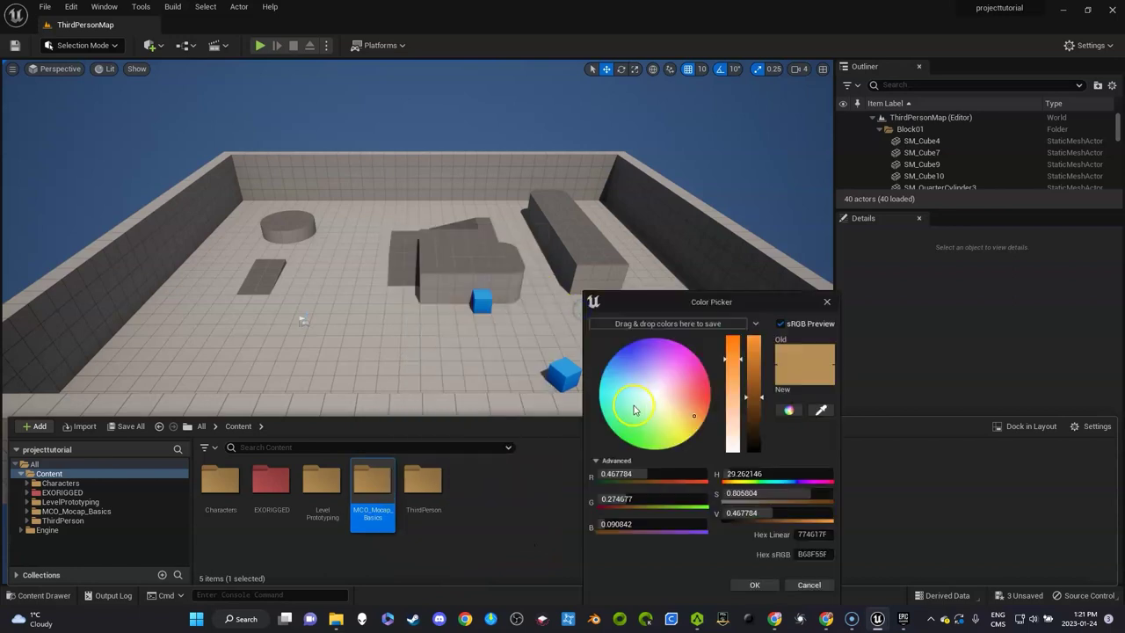
left_click(628, 352)
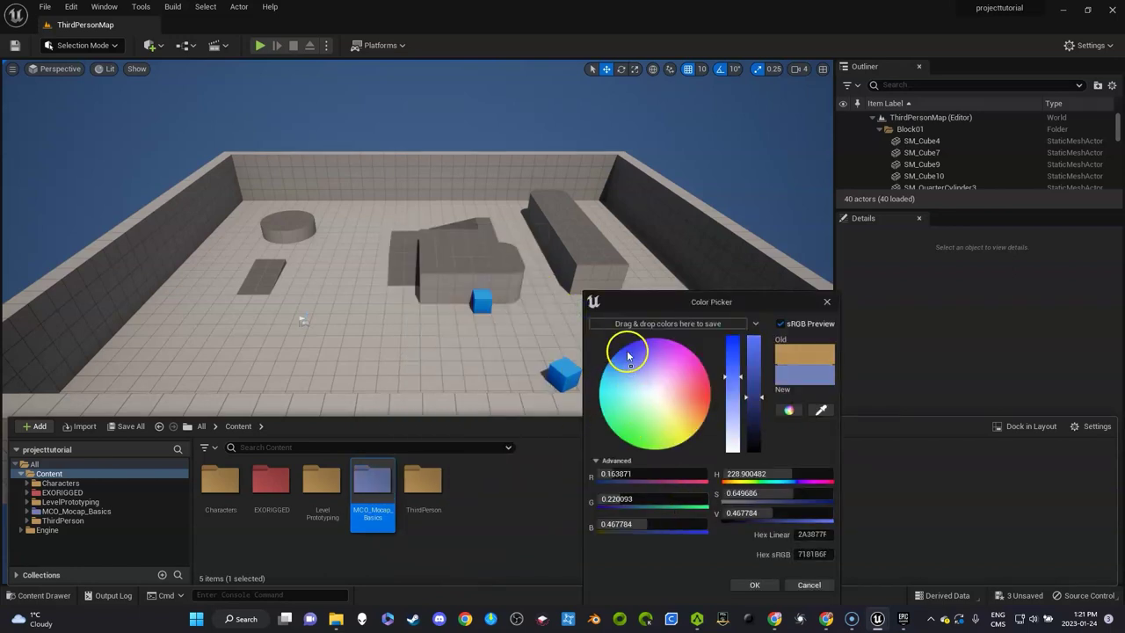
left_click(615, 434)
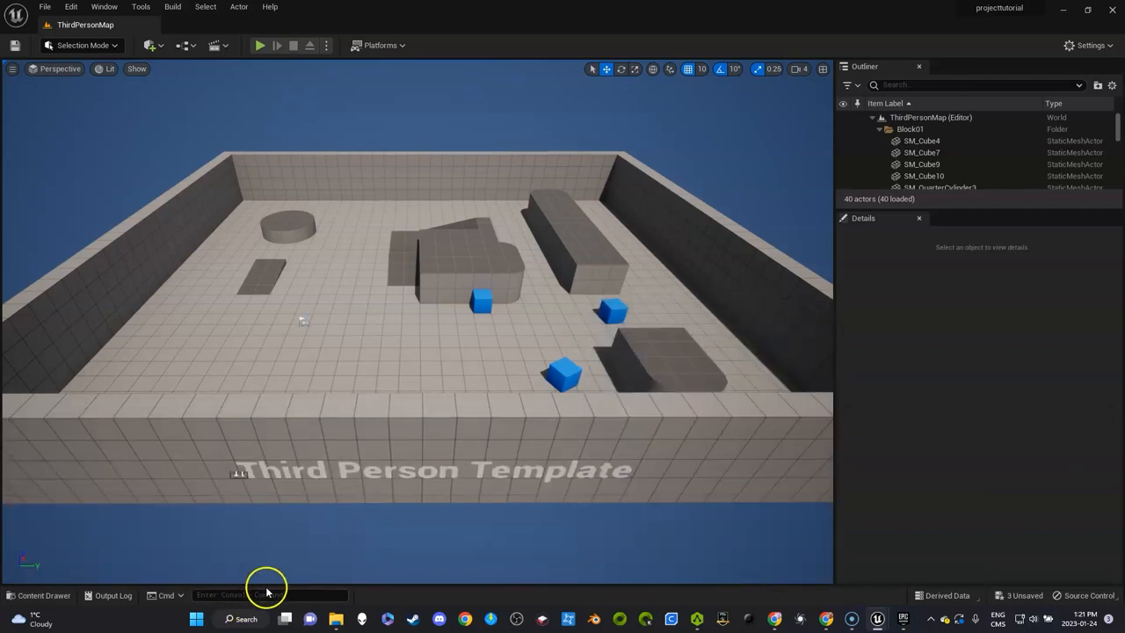
left_click(42, 594)
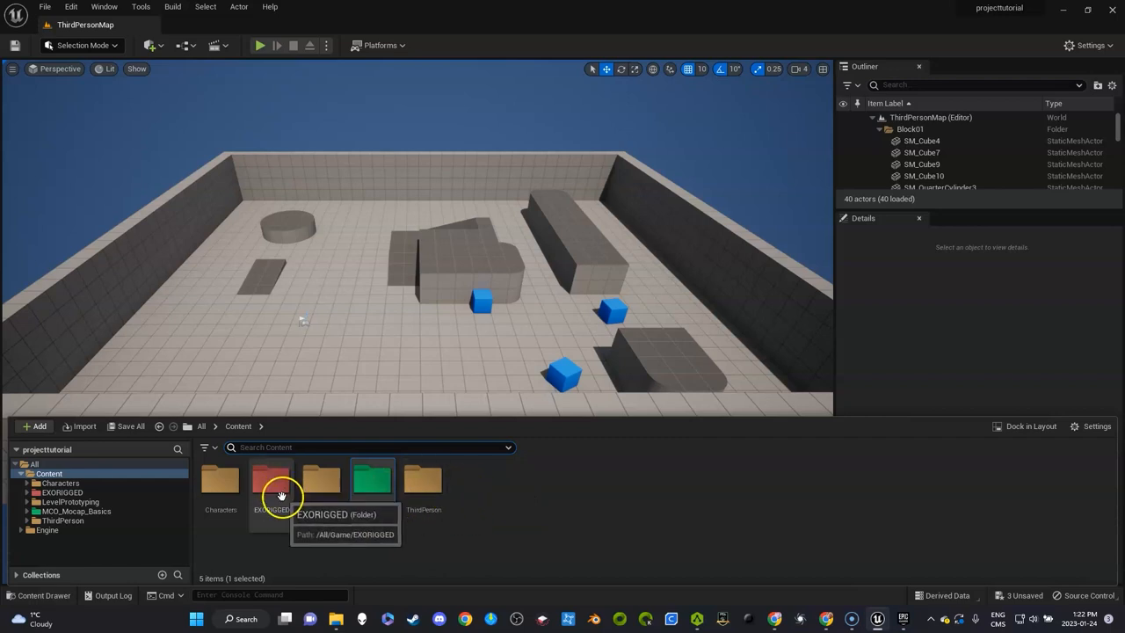
mouse_move(274, 495)
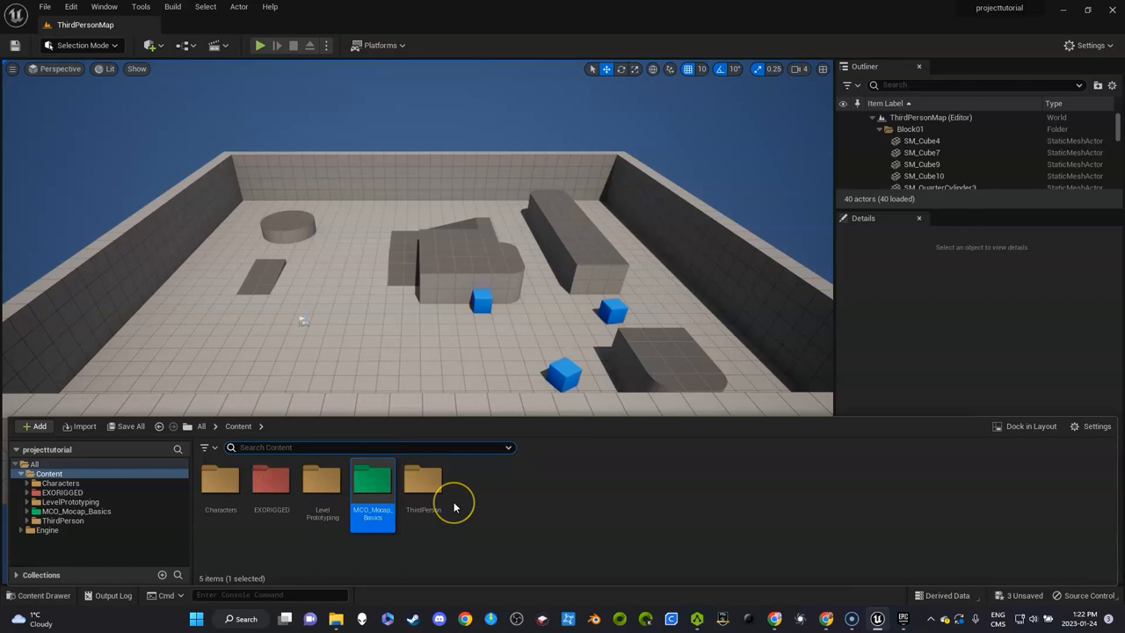
mouse_move(454, 508)
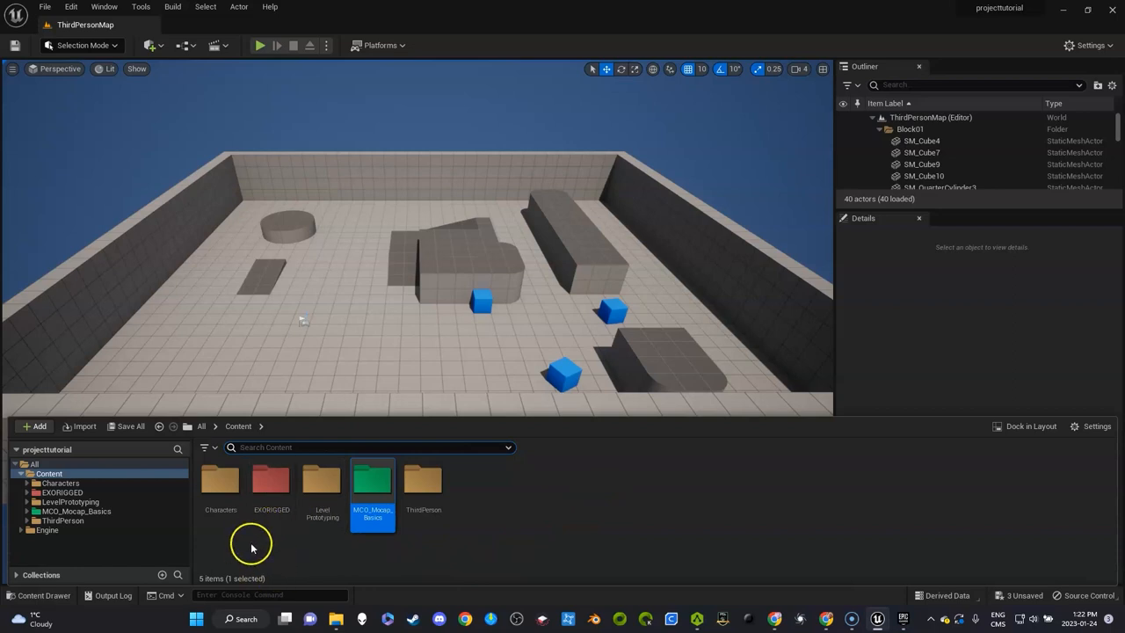
mouse_move(225, 483)
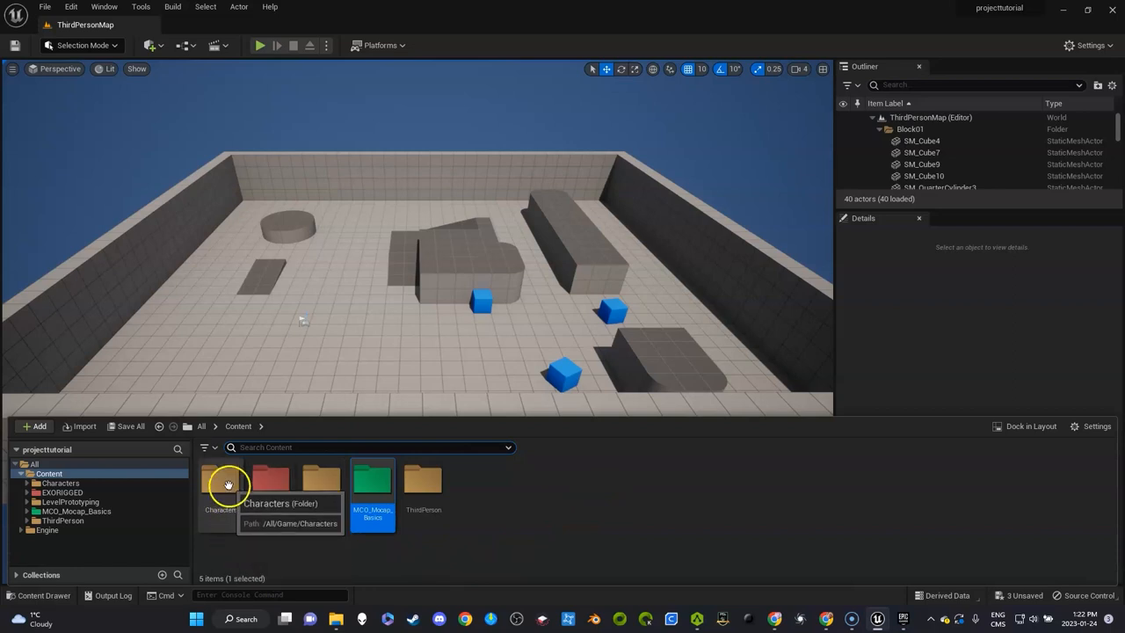
Navigate Characters > Mannequin_UE4 > Rigs and select the IK_UE4_Mannequin rig.
double_click(225, 484)
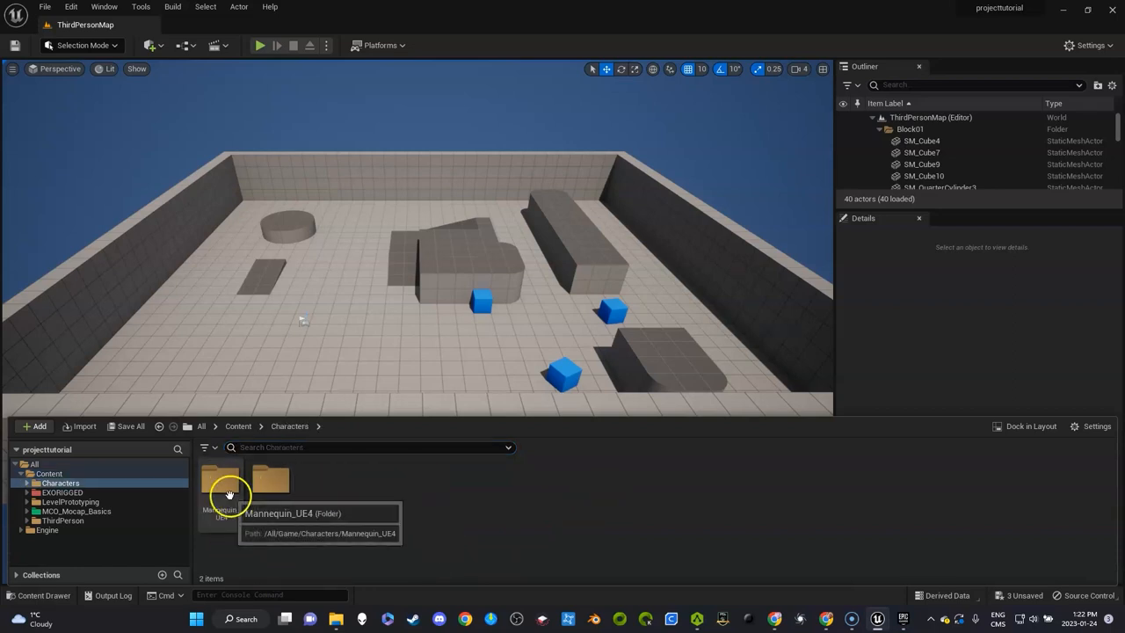
double_click(219, 481)
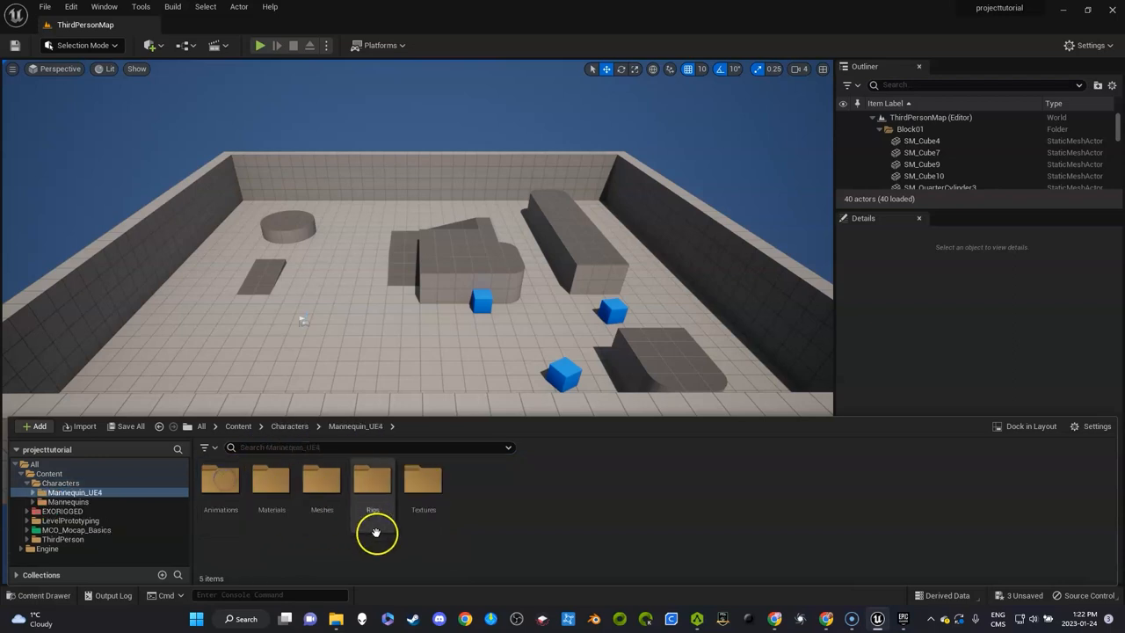
double_click(372, 482)
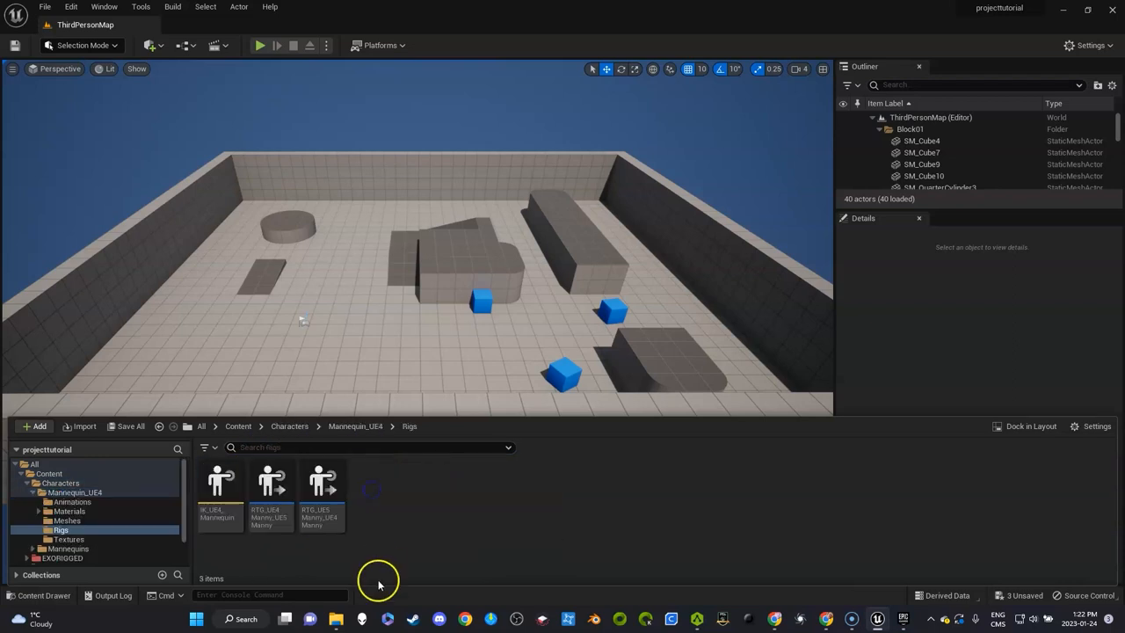
mouse_move(253, 552)
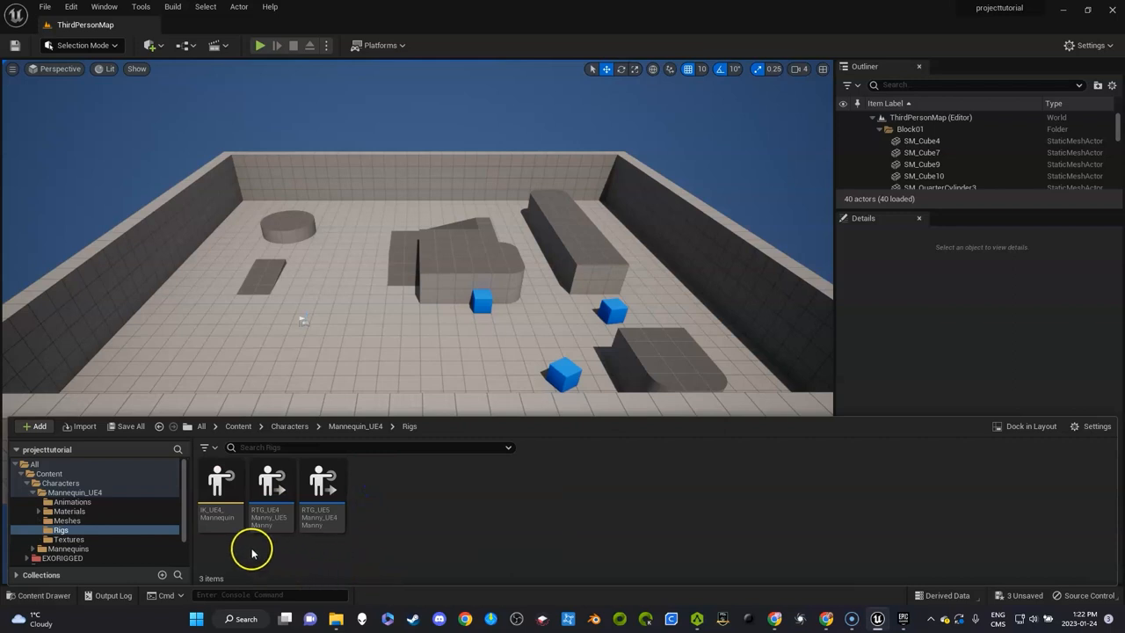
mouse_move(225, 524)
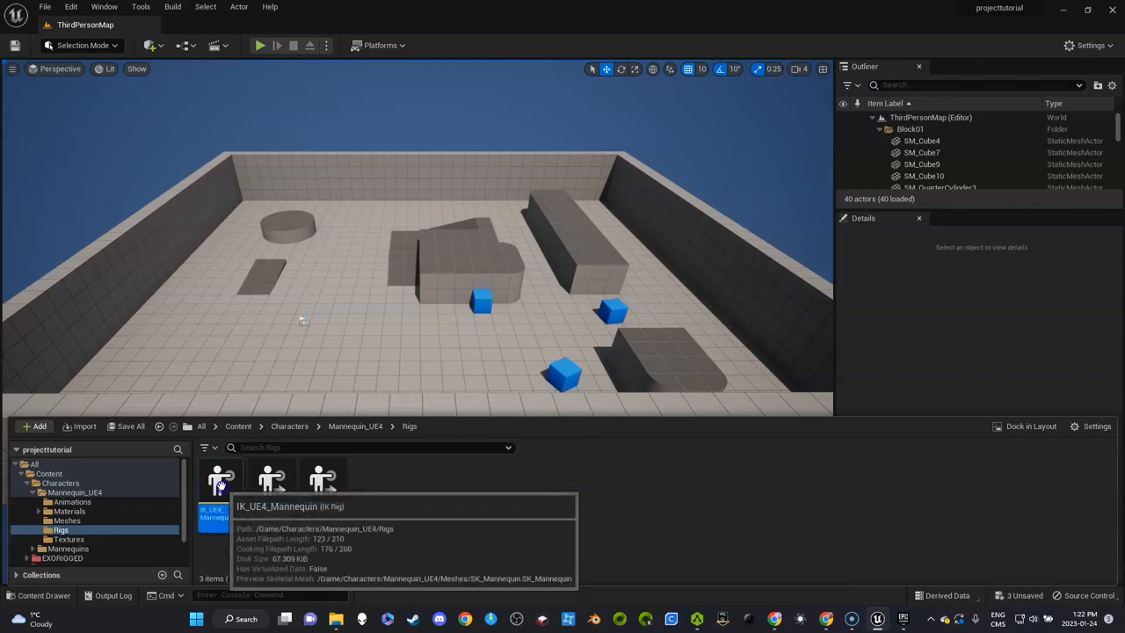
left_click(220, 483)
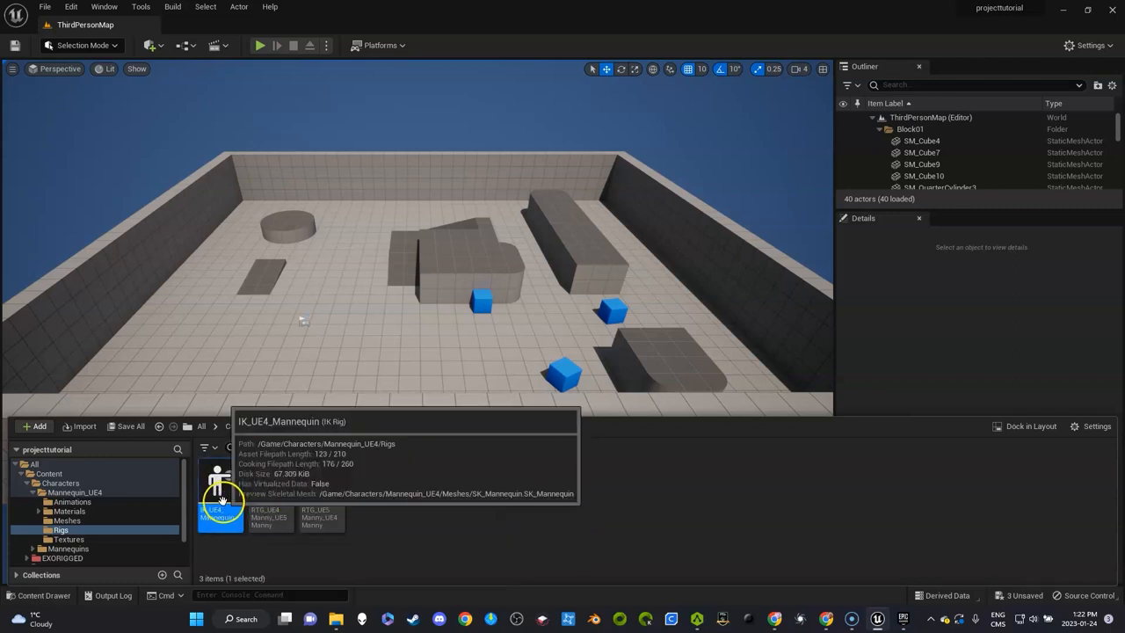
left_click(60, 520)
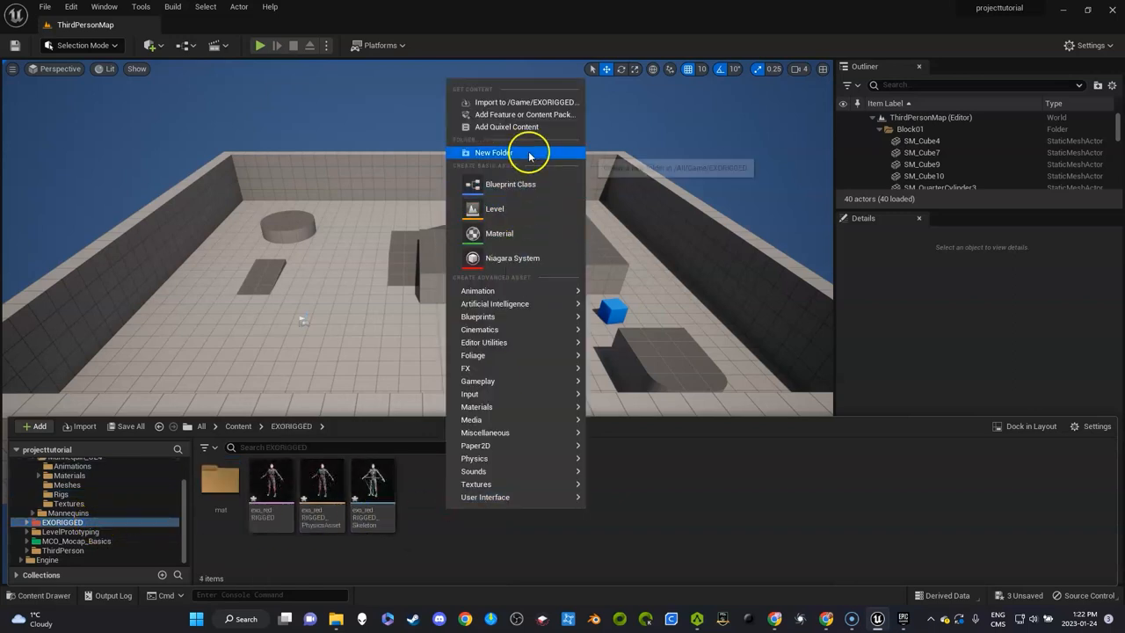
Create a rigs folder in EXORIGGED and move IK_UE4_Mannequin and the RTG retargeter into it.
left_click(492, 151)
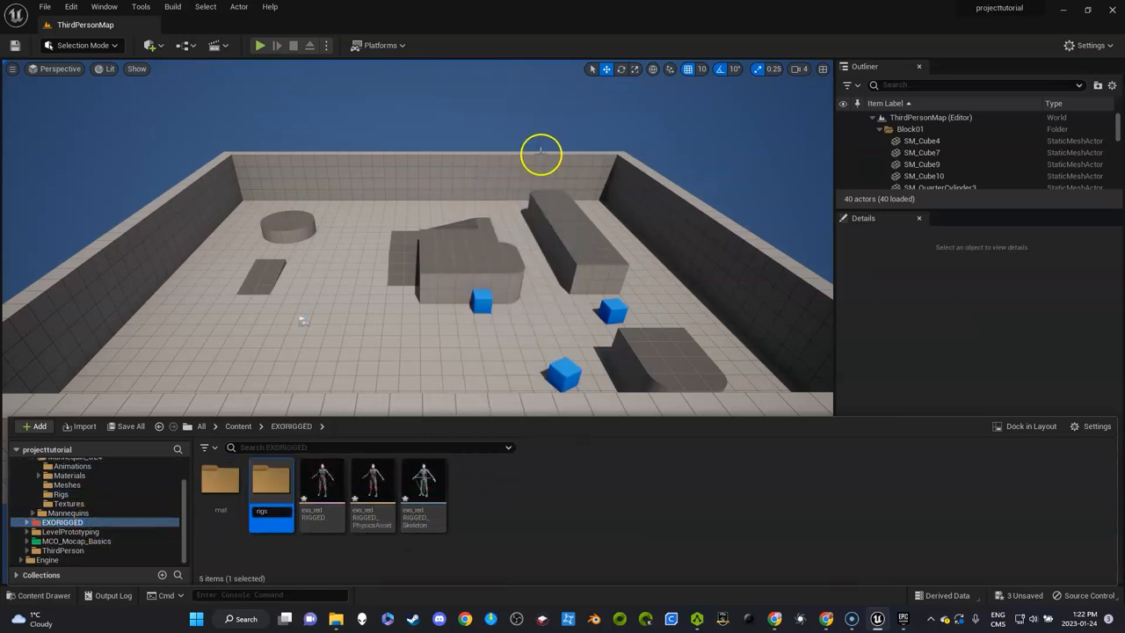
right_click(290, 449)
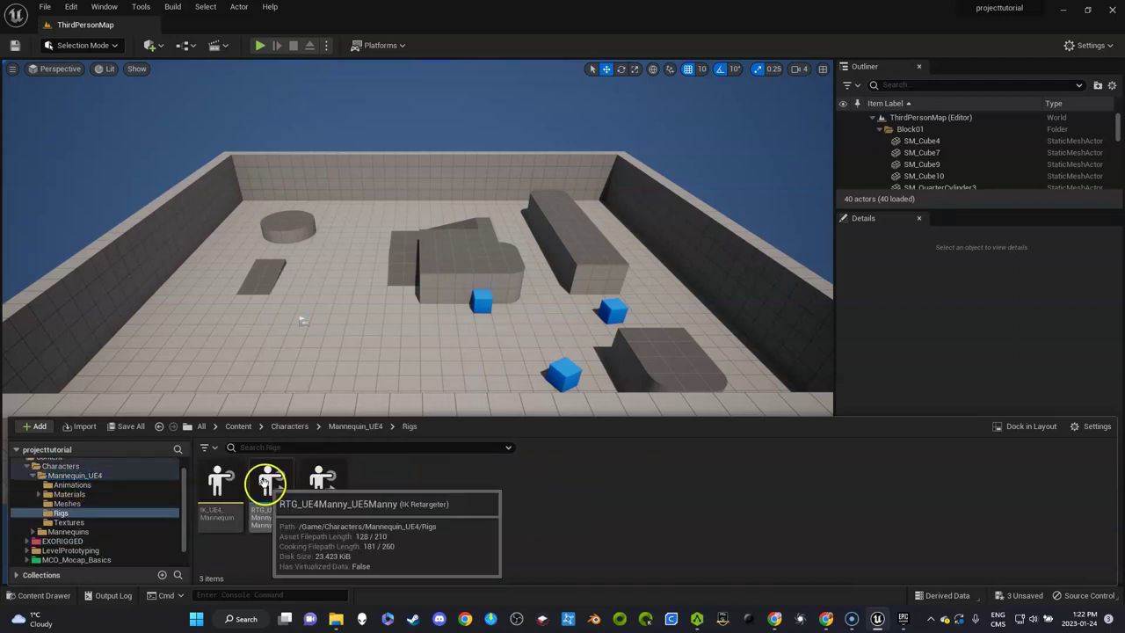
left_click(265, 482)
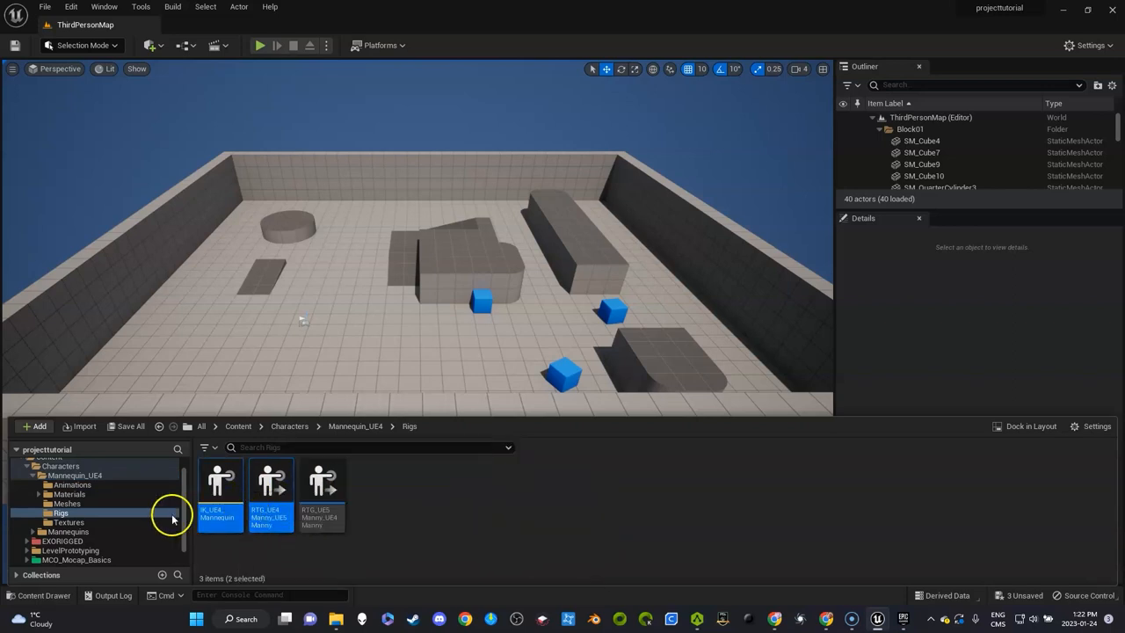
mouse_move(230, 488)
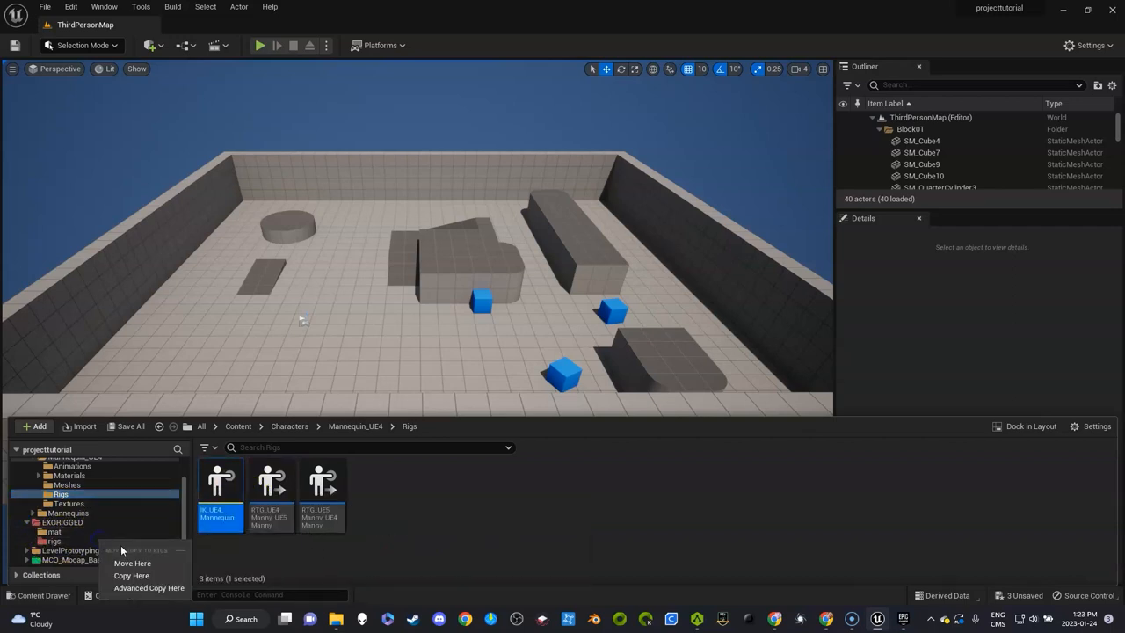
left_click(134, 563)
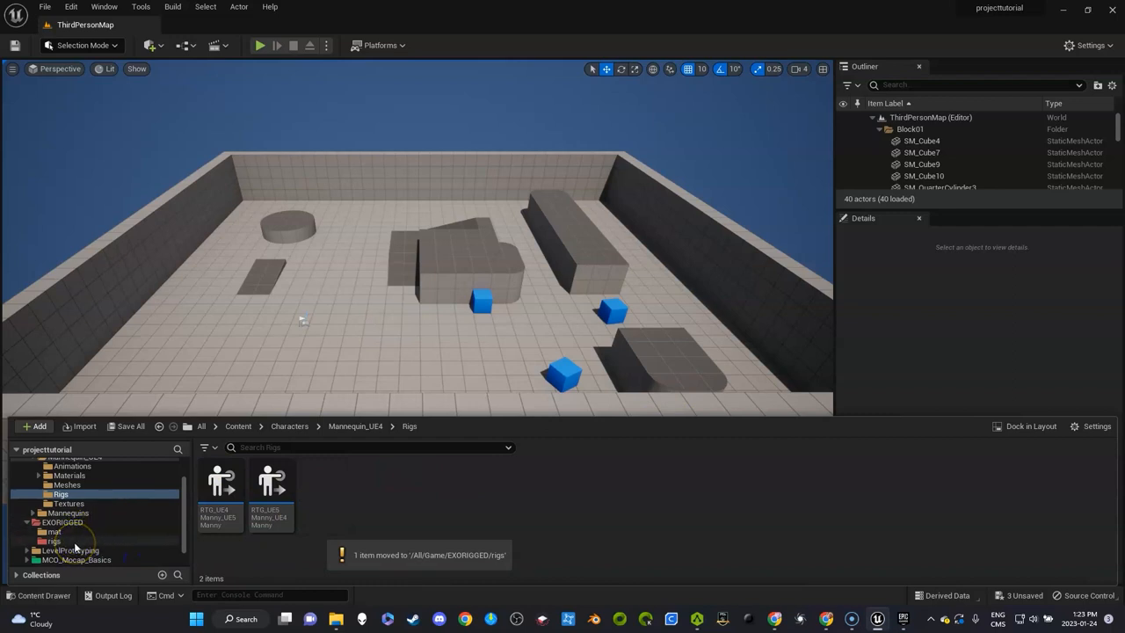
Check the old and new rigs folders to confirm both assets landed in EXORIGGED/rigs.
left_click(53, 540)
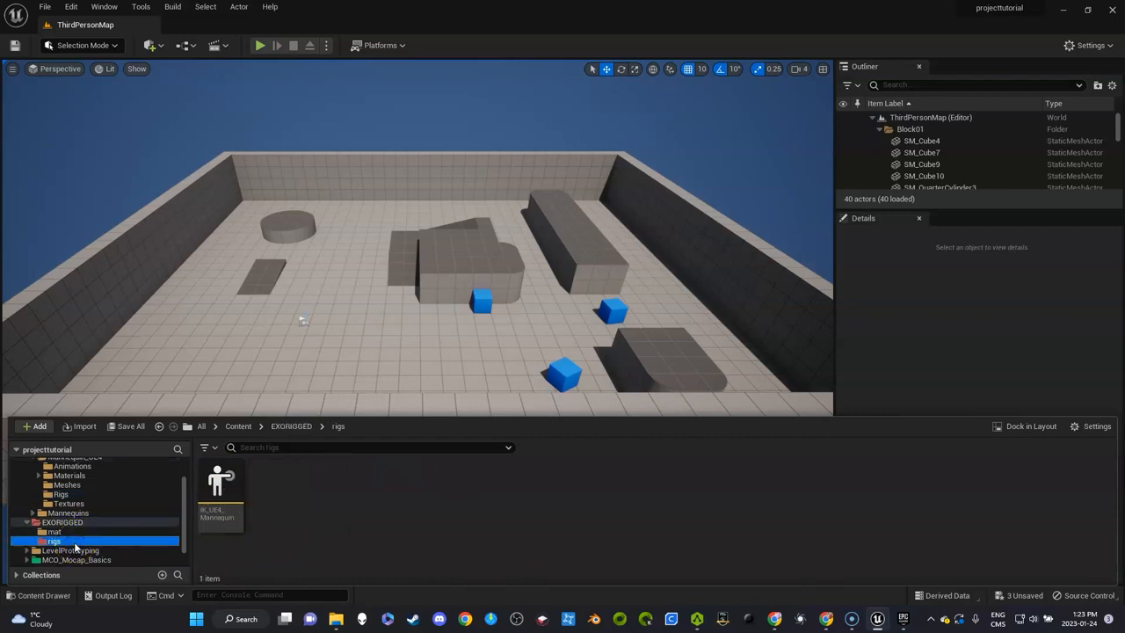
mouse_move(68, 503)
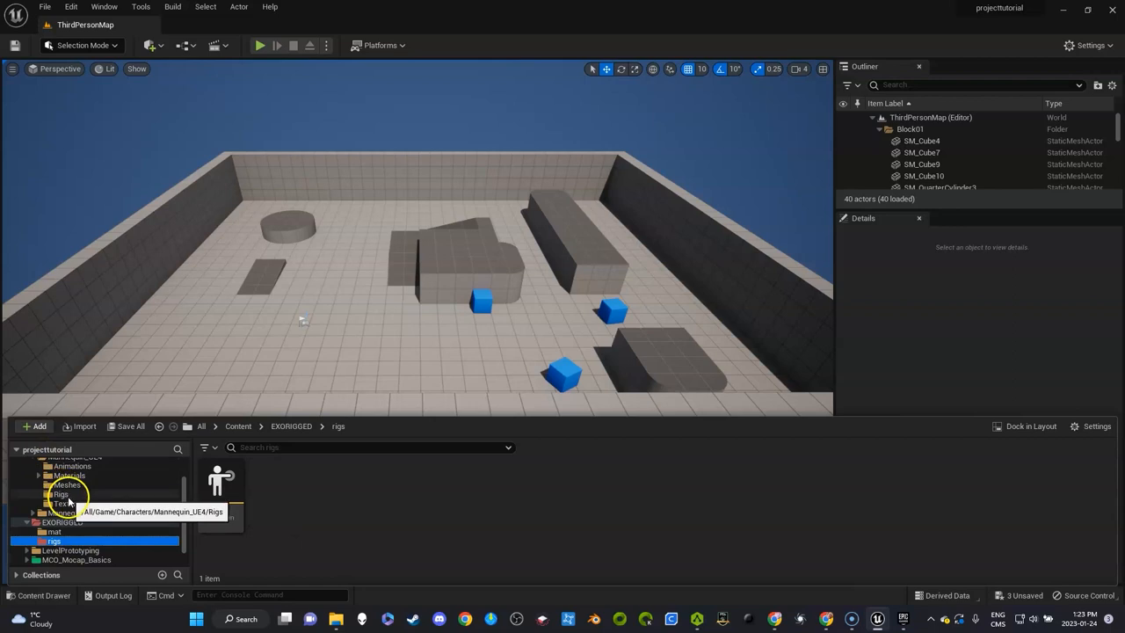
left_click(61, 494)
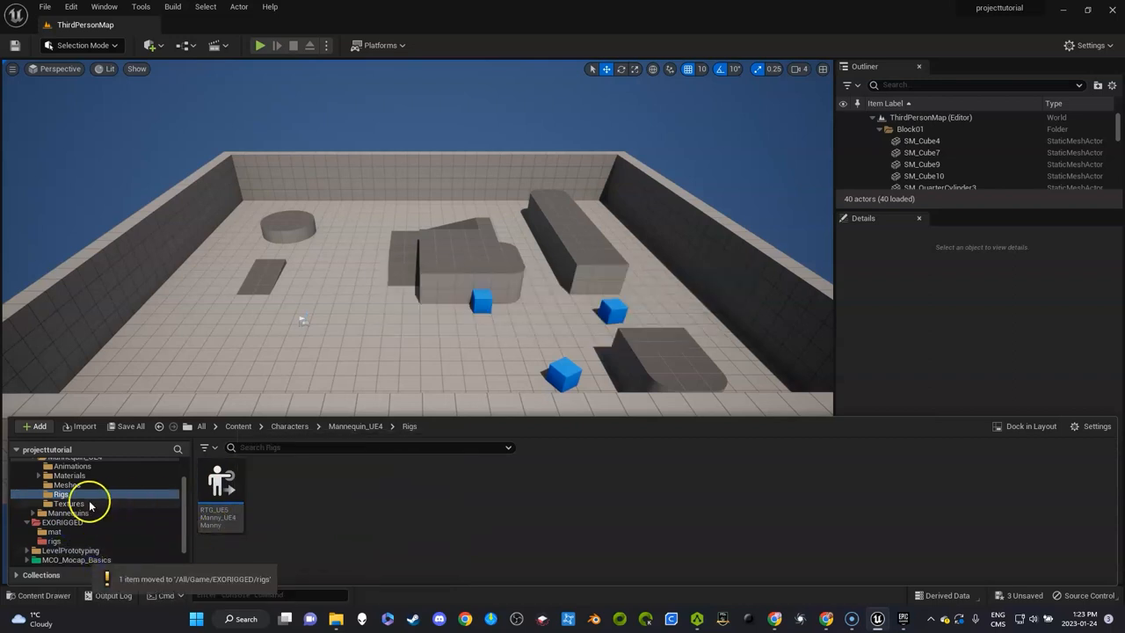
left_click(57, 542)
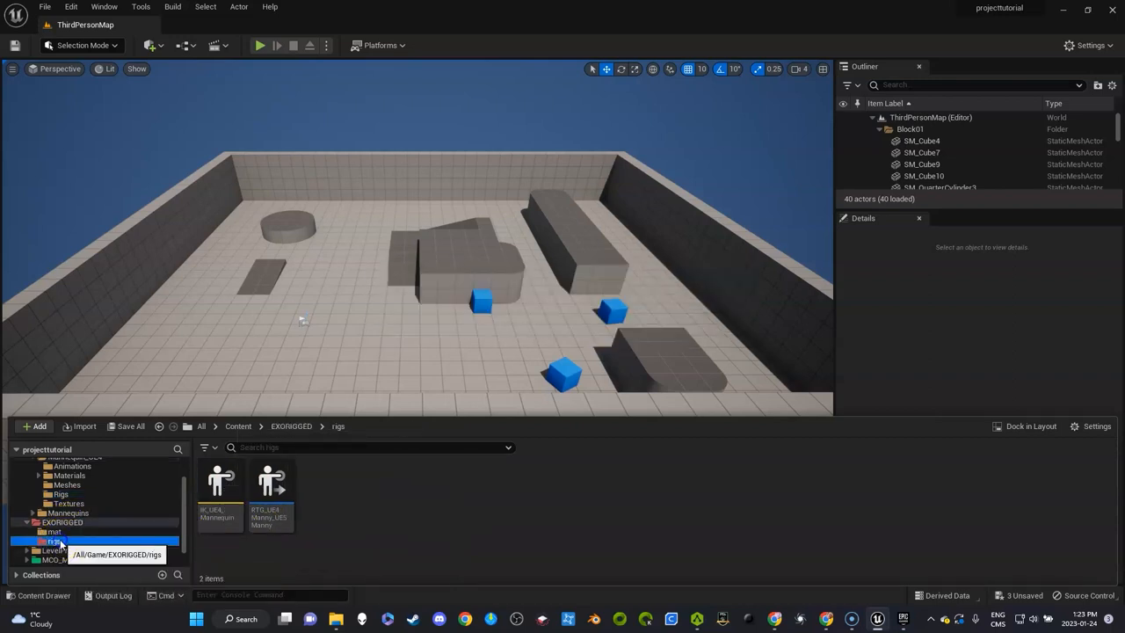
right_click(218, 482)
type("accueno")
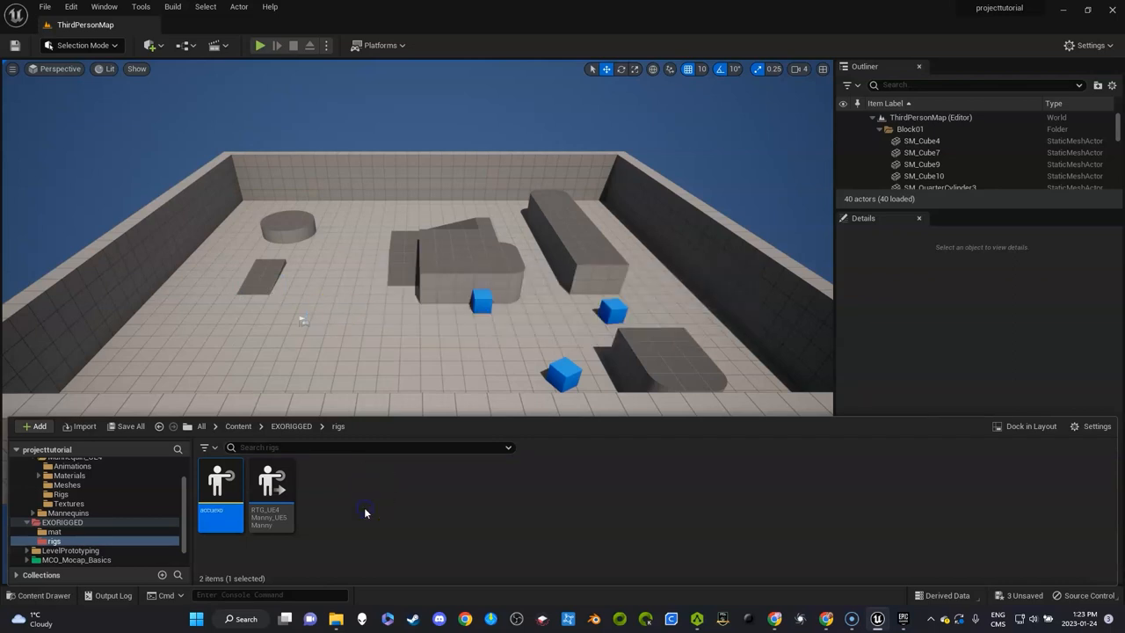
Rename the retargeter in EXORIGGED/rigs for the EXO character.
right_click(271, 483)
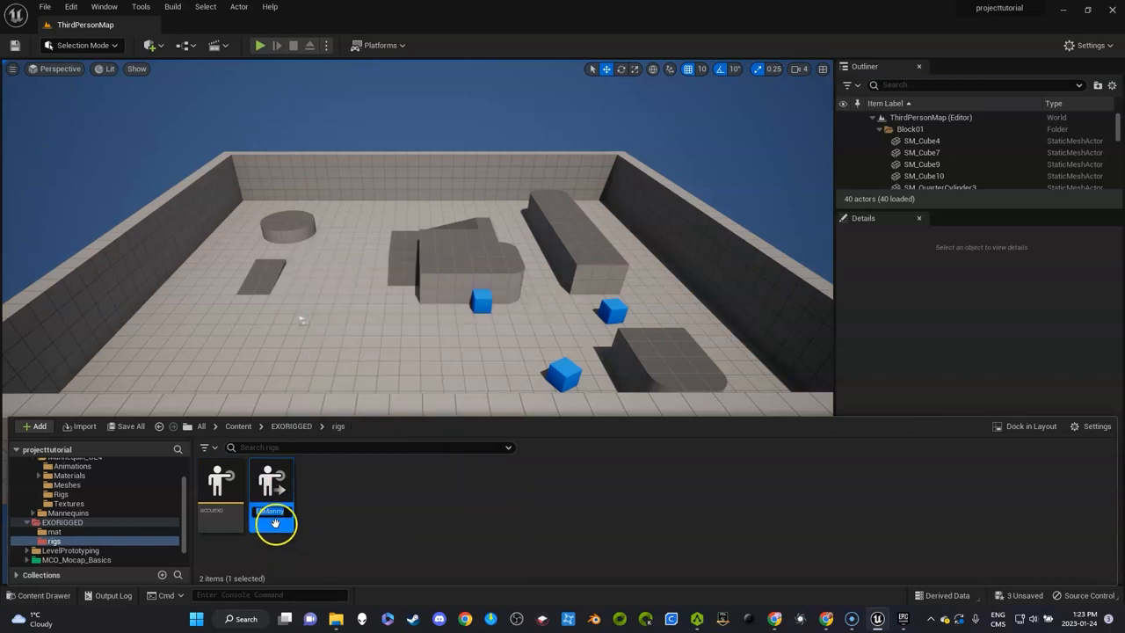
mouse_move(314, 503)
type("UE4_UE5")
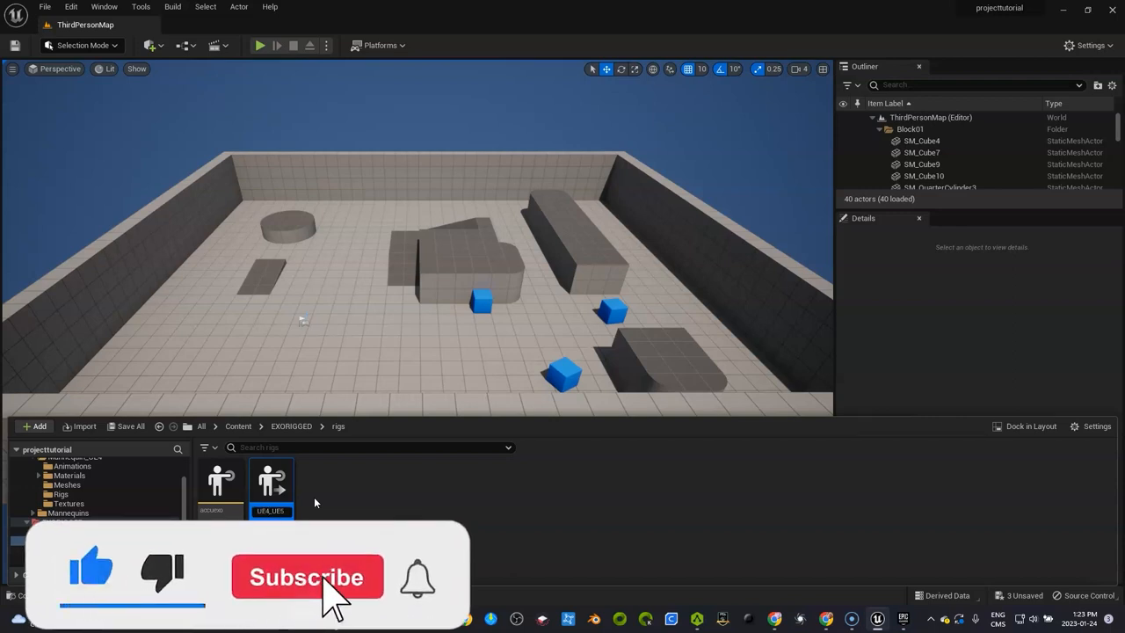
left_click(306, 576)
type("EXO")
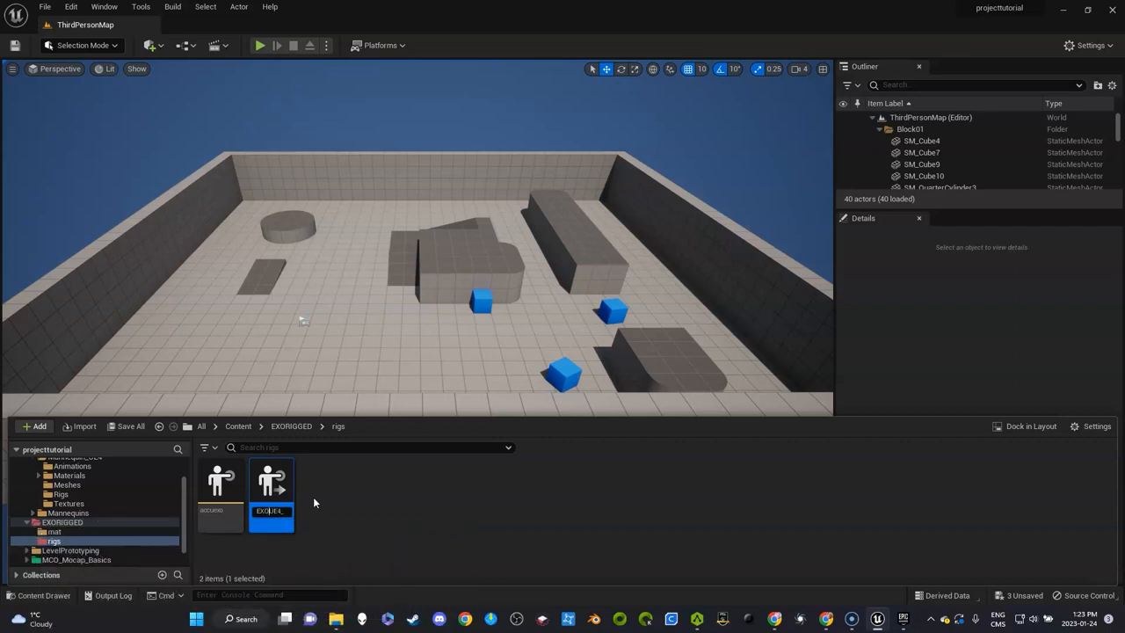
mouse_move(270, 521)
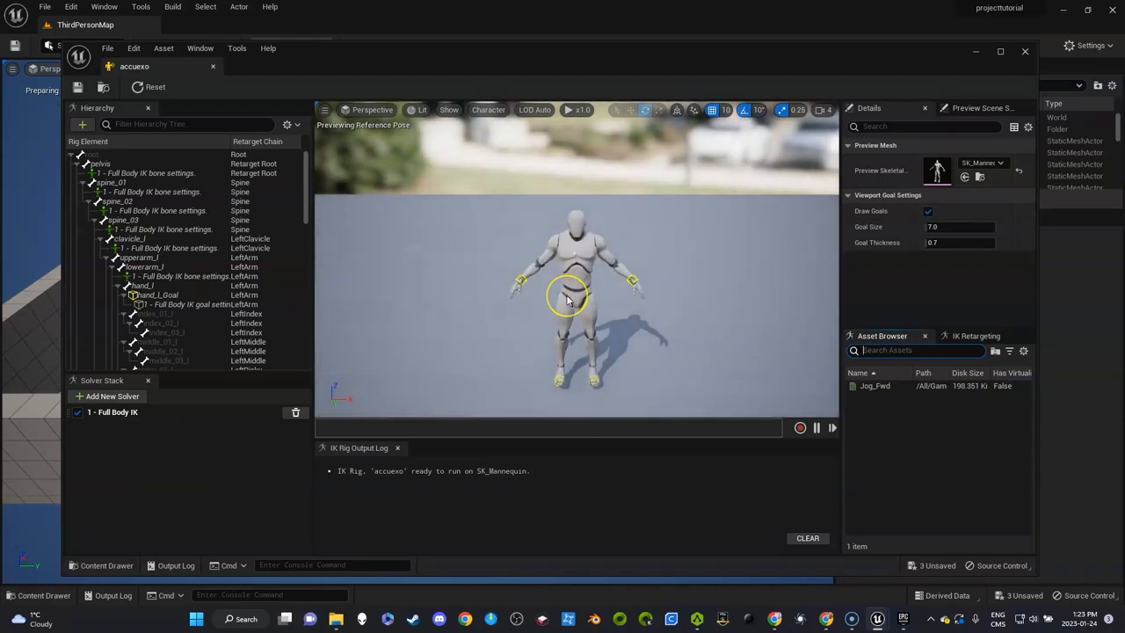
Set the IK rig's Preview Mesh to exo_redRIGGED.
left_click(1005, 169)
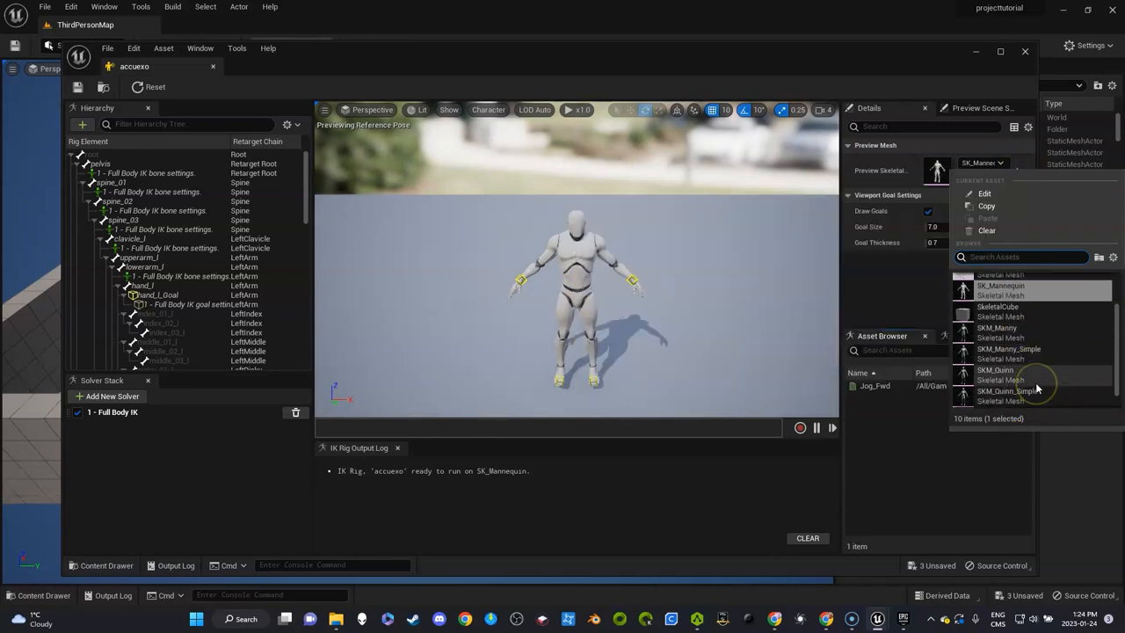
mouse_move(1017, 369)
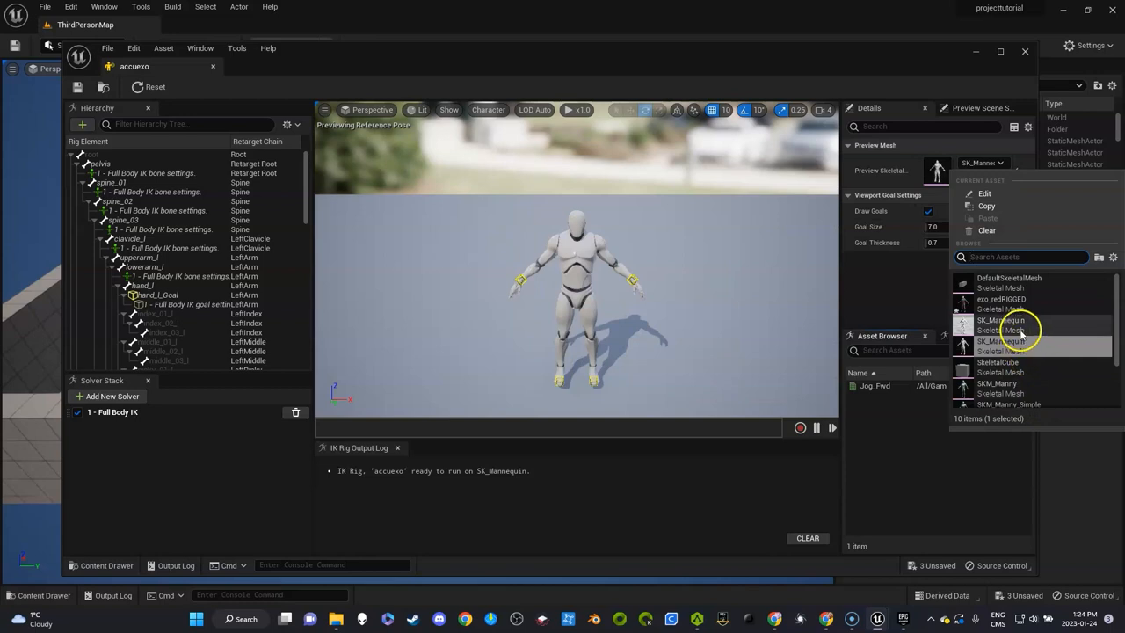
left_click(1000, 299)
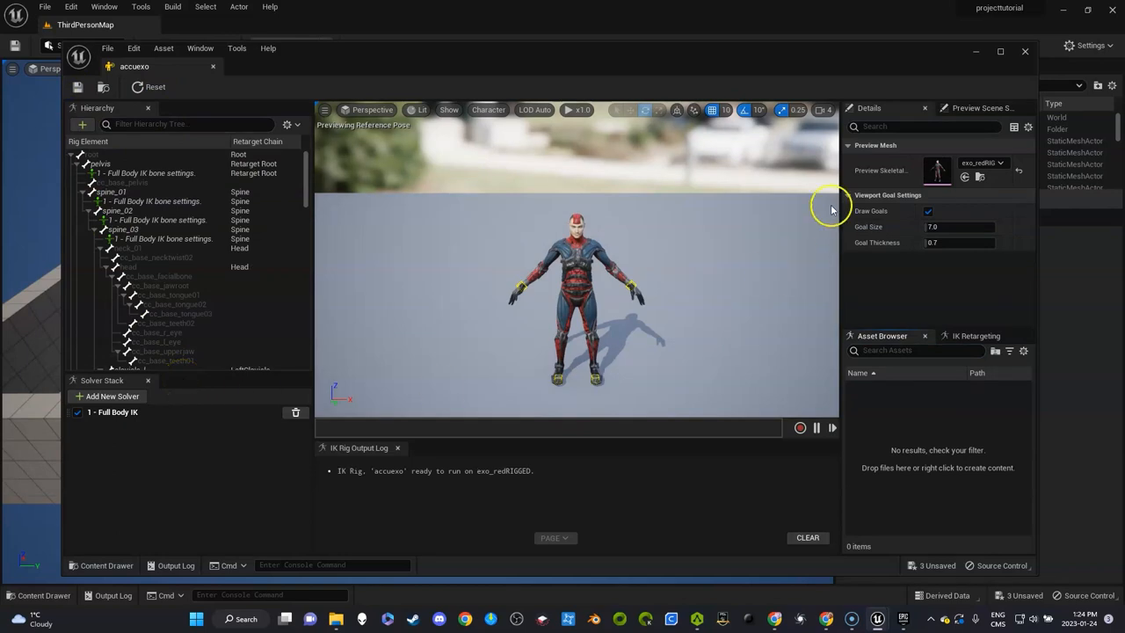
left_click(1019, 53)
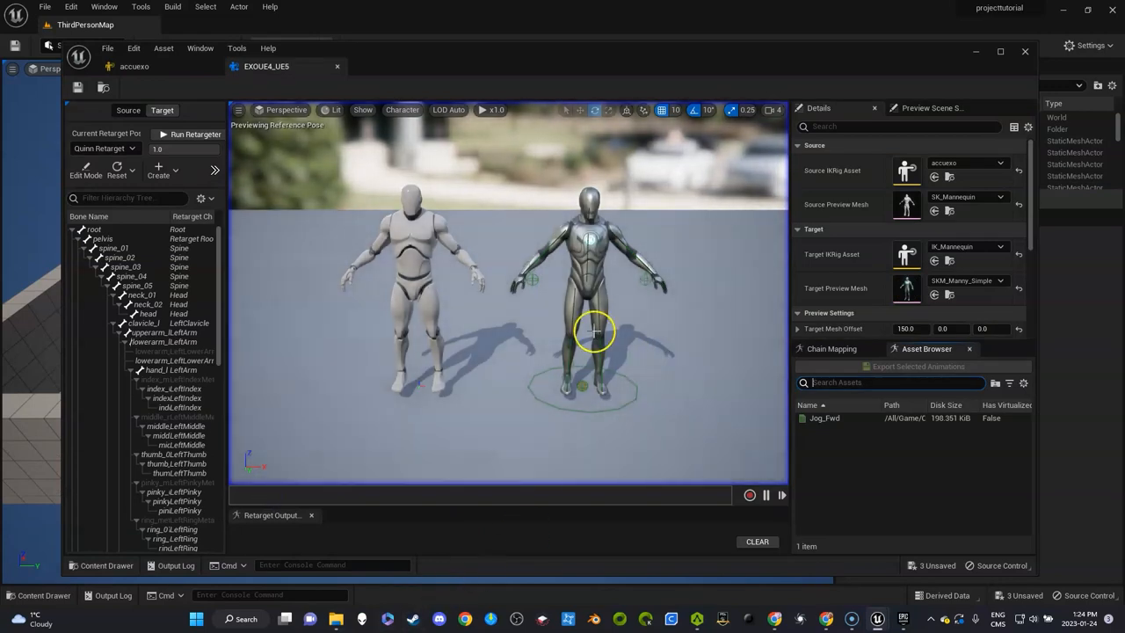
mouse_move(436, 246)
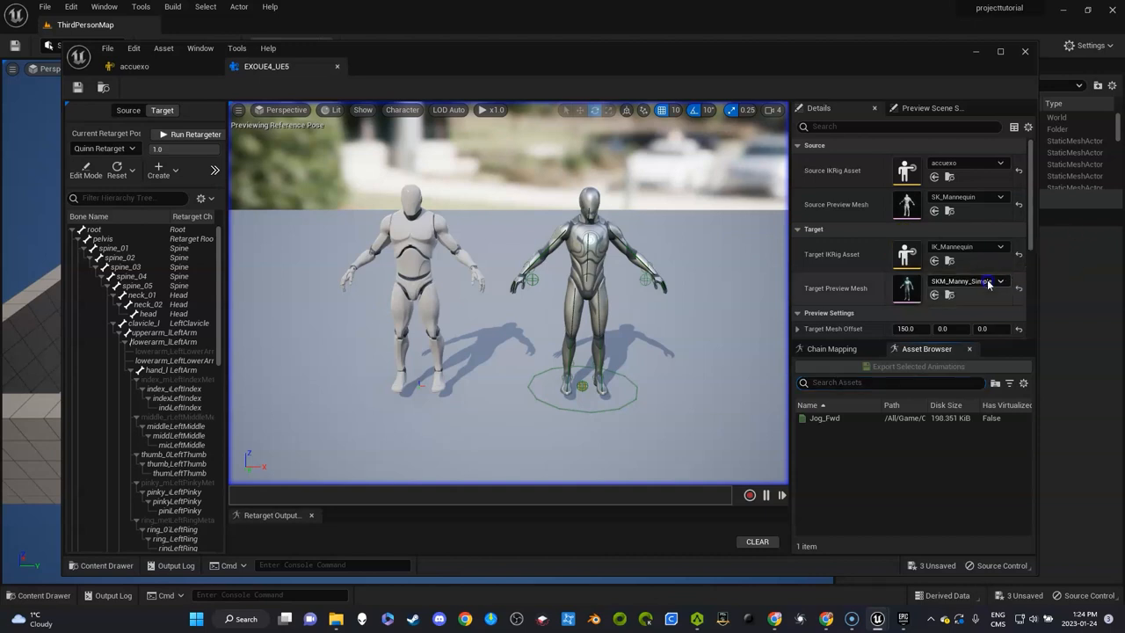
Set the EXOUE4_UE5 retargeter's Target Preview Mesh to exo_redRIGGED.
left_click(998, 281)
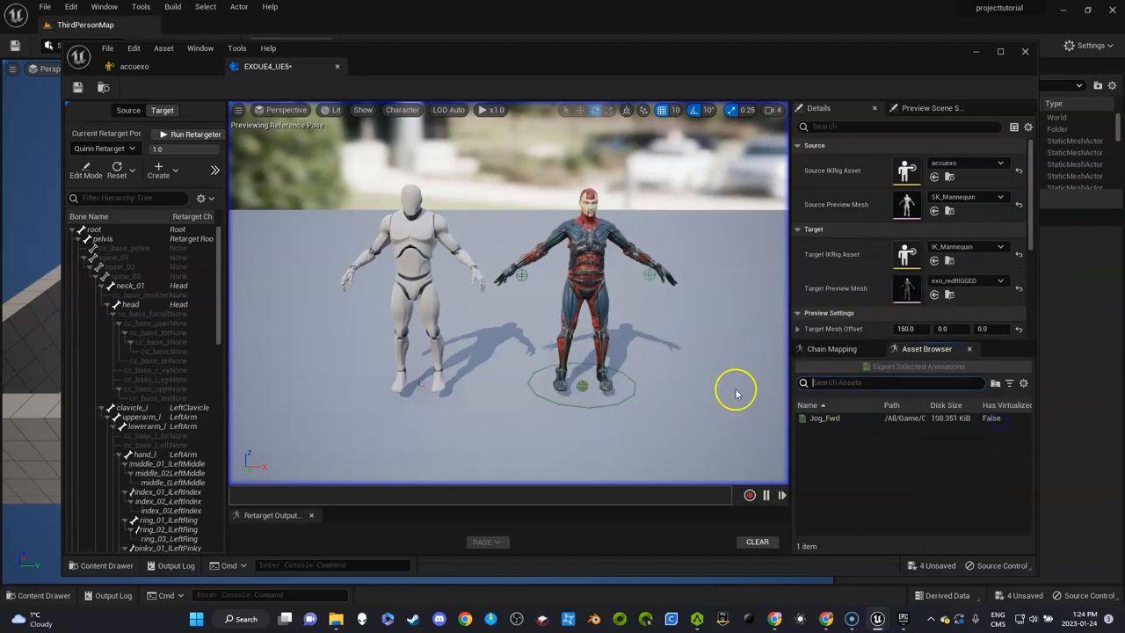
mouse_move(559, 260)
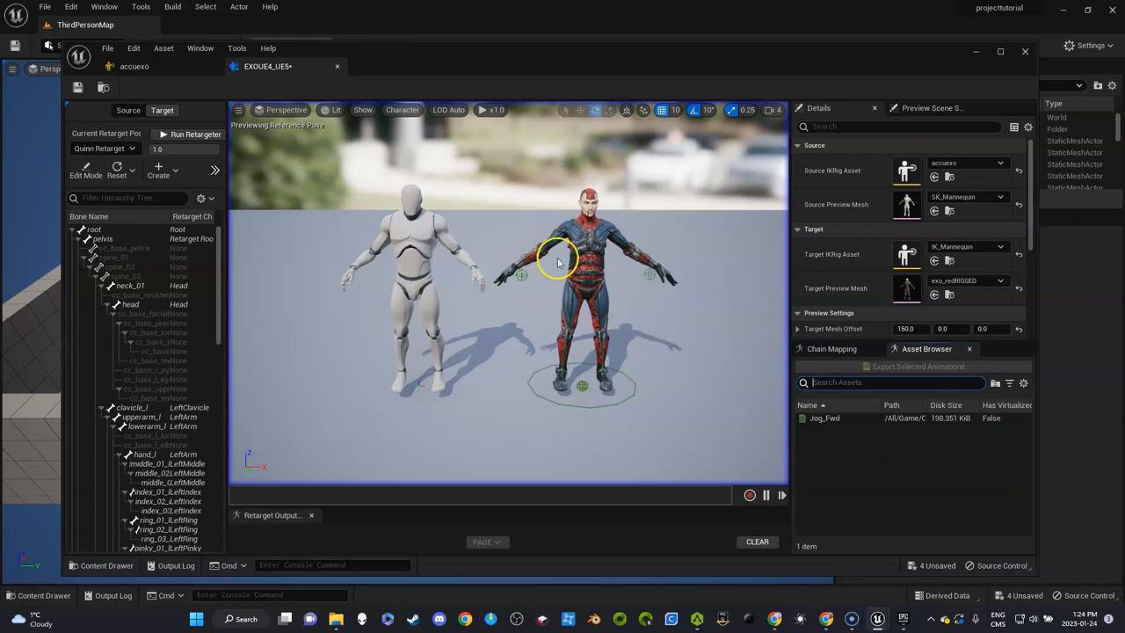
left_click(85, 87)
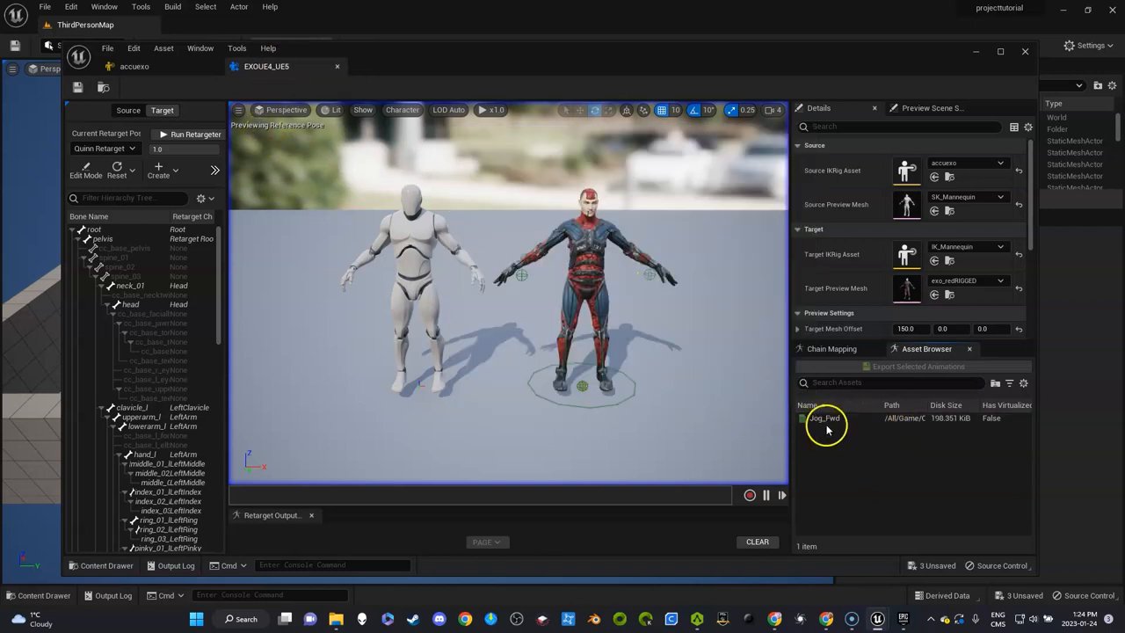
Play Jog_Fwd in the retargeter's Asset Browser on mannequin and EXO character.
double_click(824, 419)
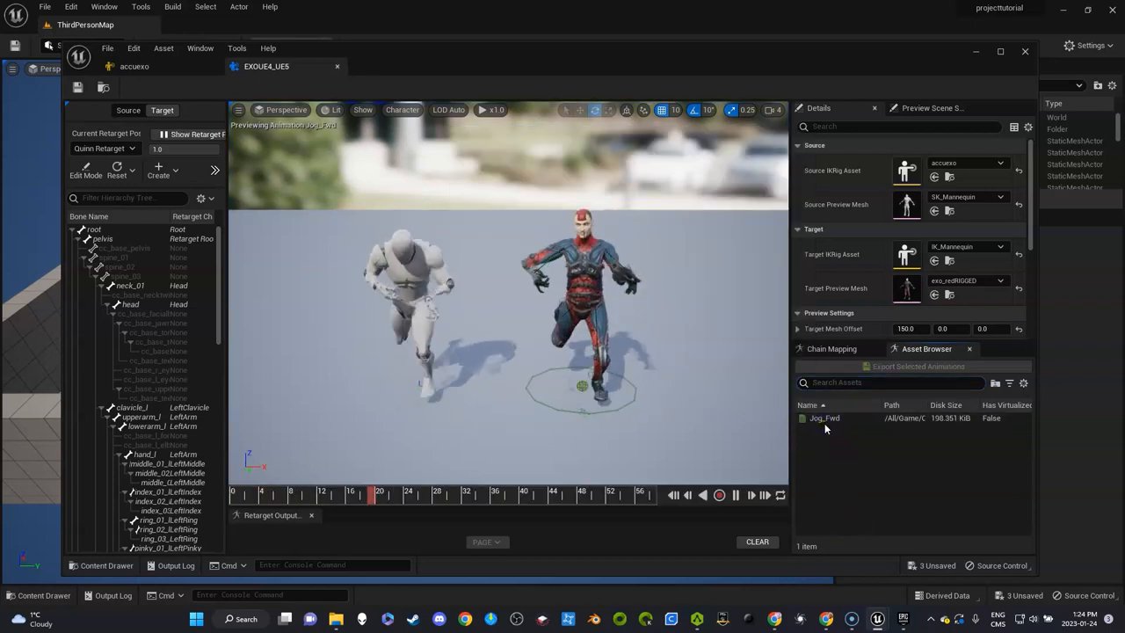
left_click(825, 418)
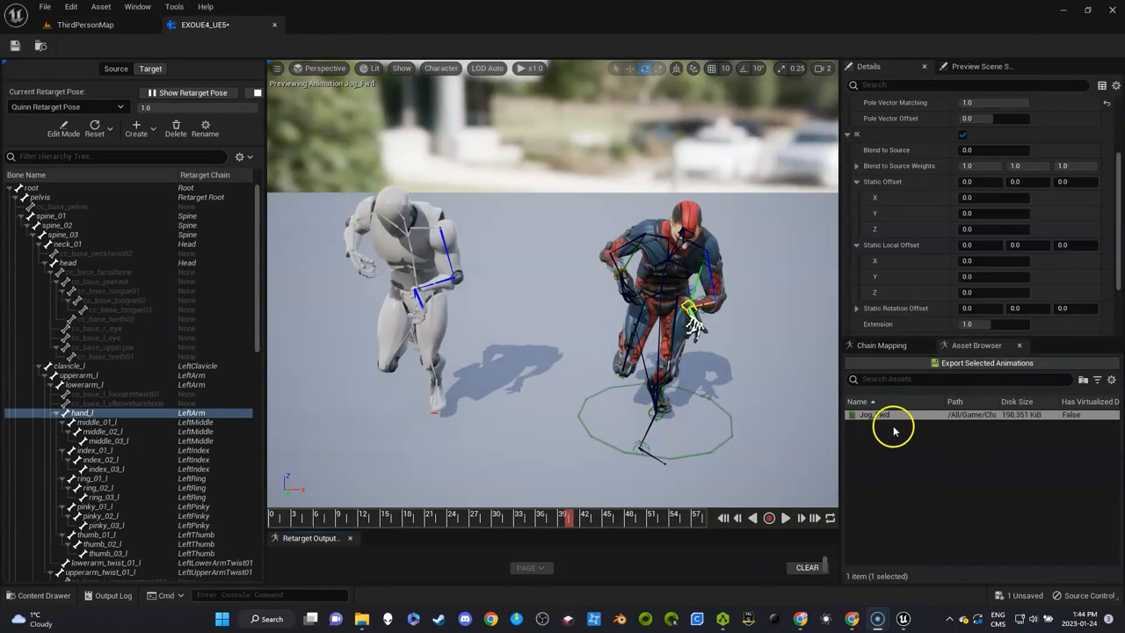
mouse_move(890, 429)
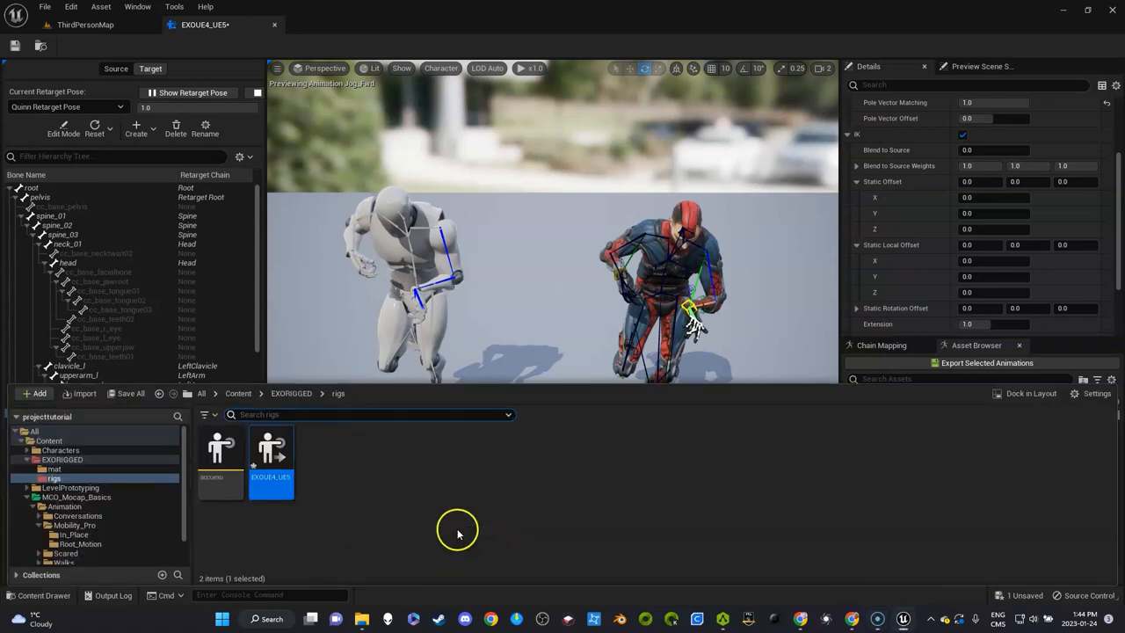
Navigate Content > MOCO_Mocap_Basics > Animation > Mobility_Pro to the In_Place animations.
left_click(238, 394)
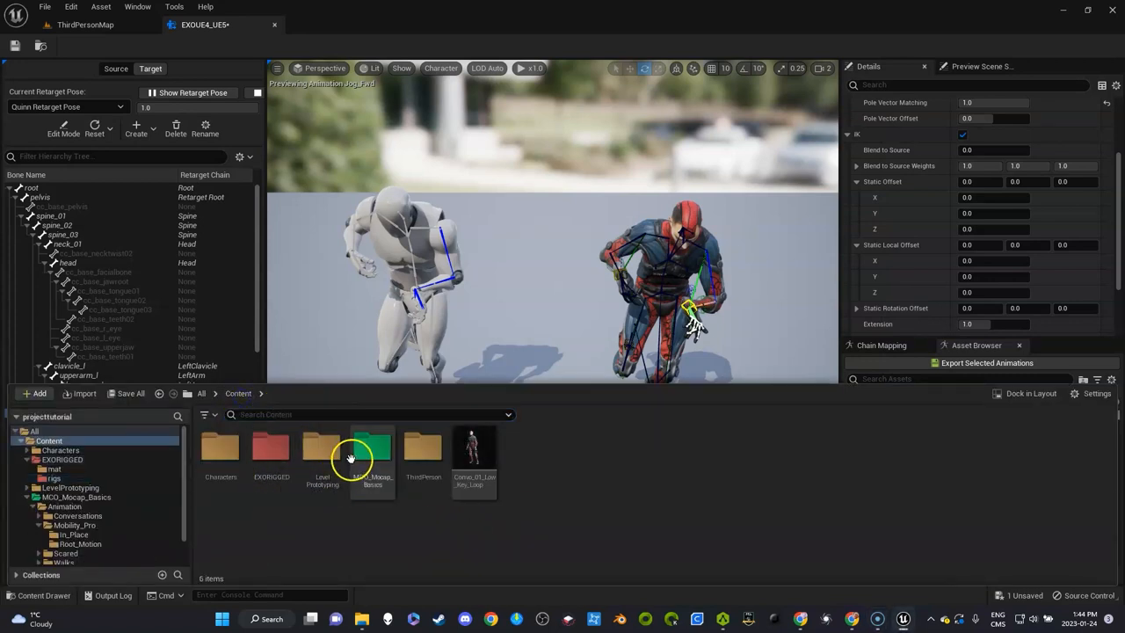
double_click(372, 454)
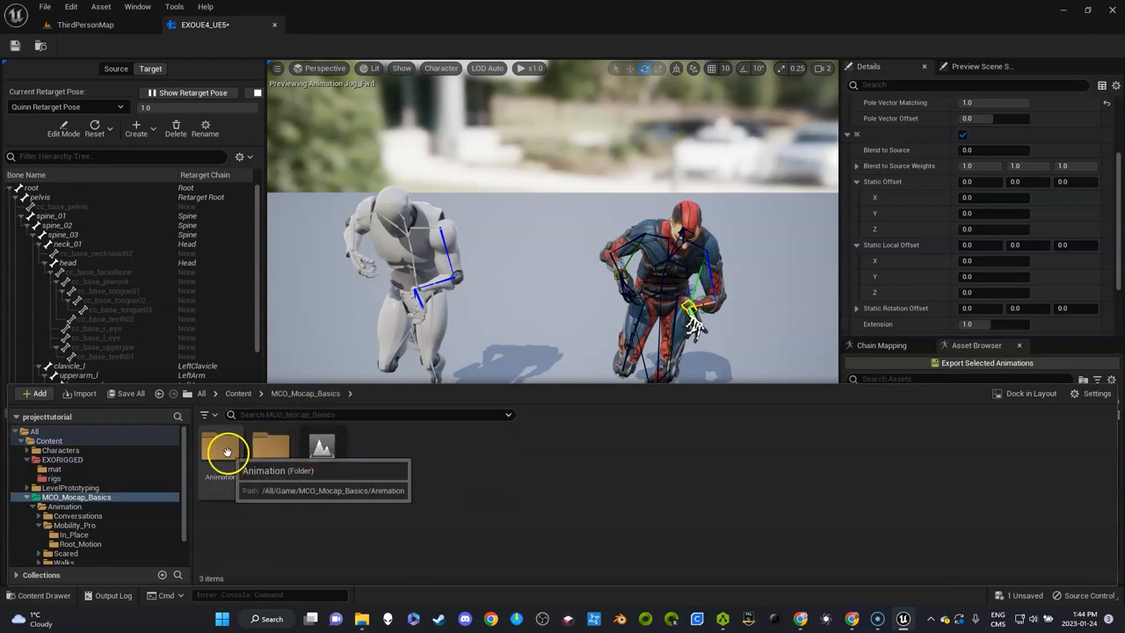
double_click(227, 452)
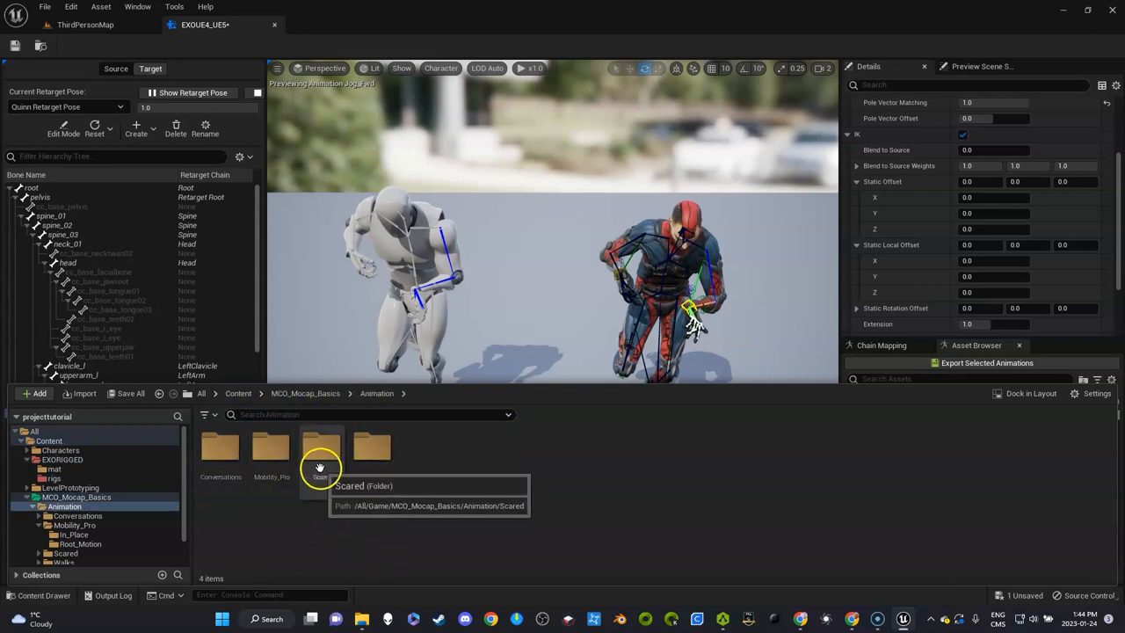
double_click(271, 446)
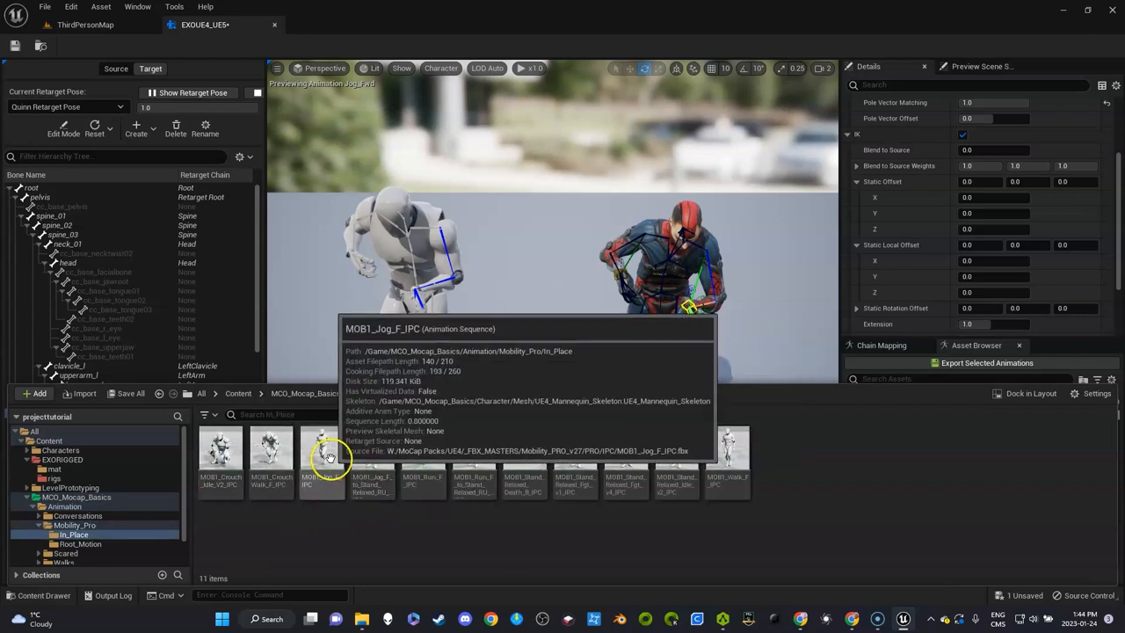
mouse_move(636, 471)
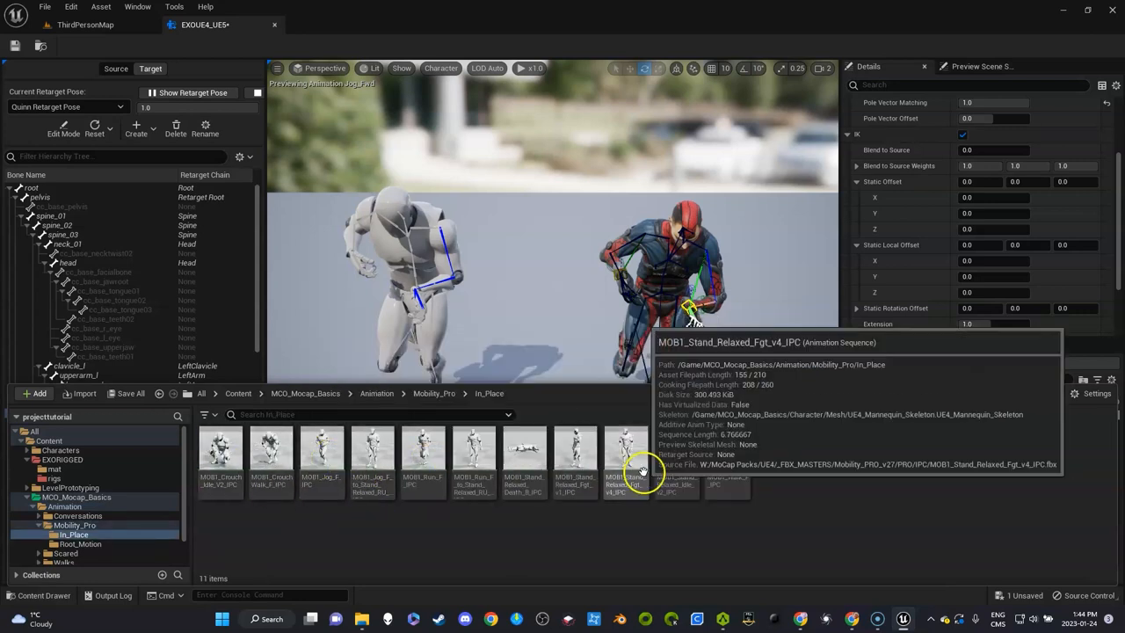
Start Duplicate and Retarget on MOB1_Jog_F_IPC using the EXOUE4_UE5 retargeter.
right_click(322, 457)
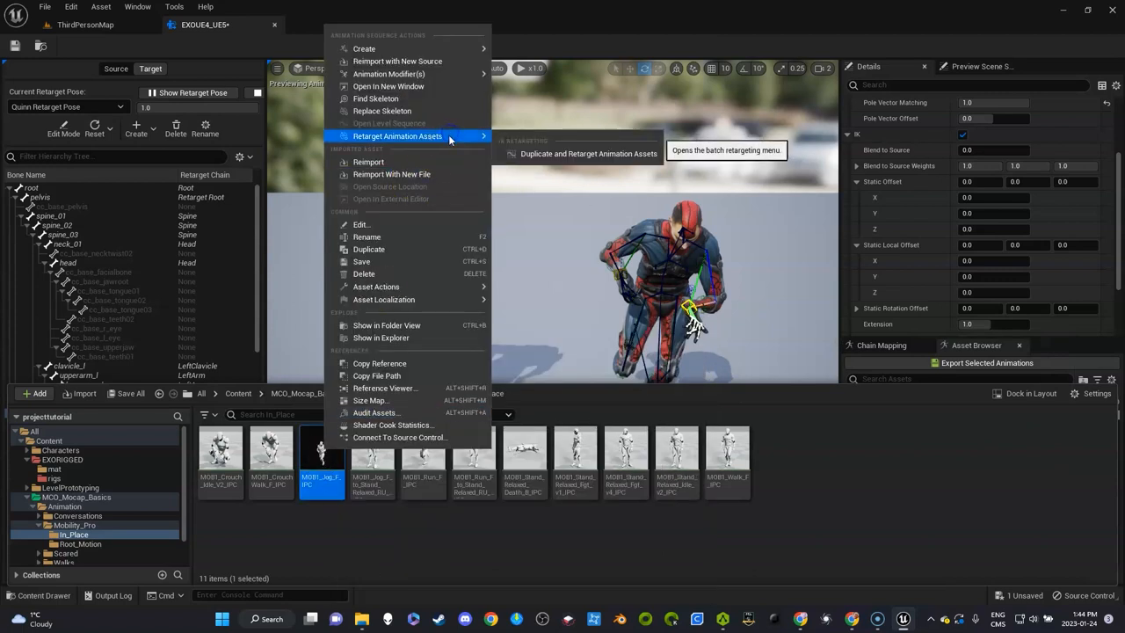
mouse_move(545, 153)
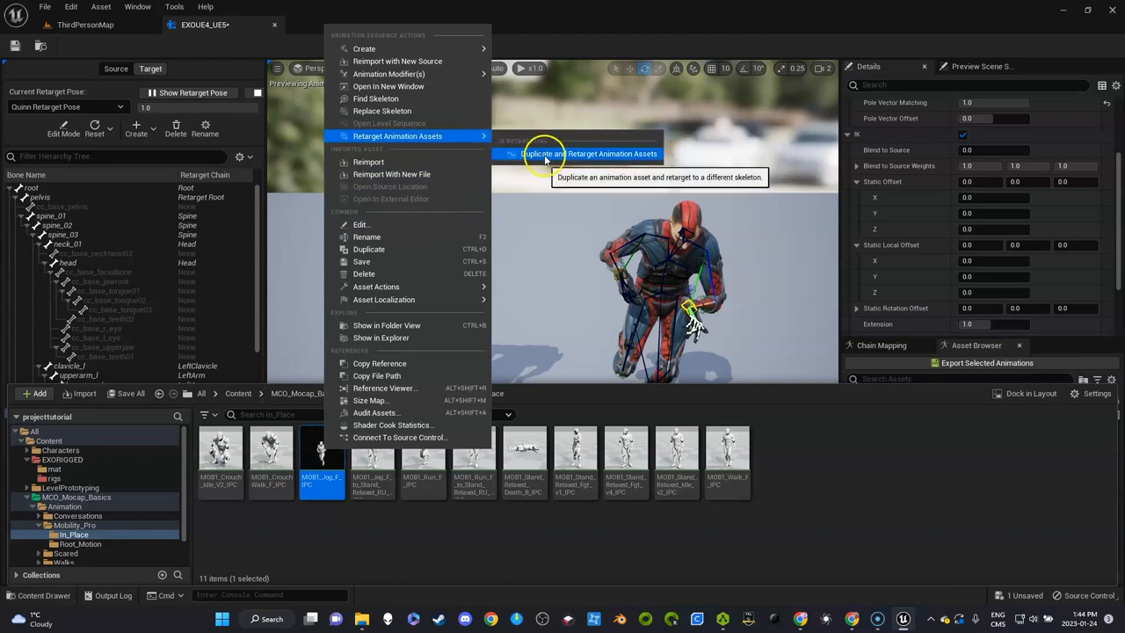
left_click(589, 153)
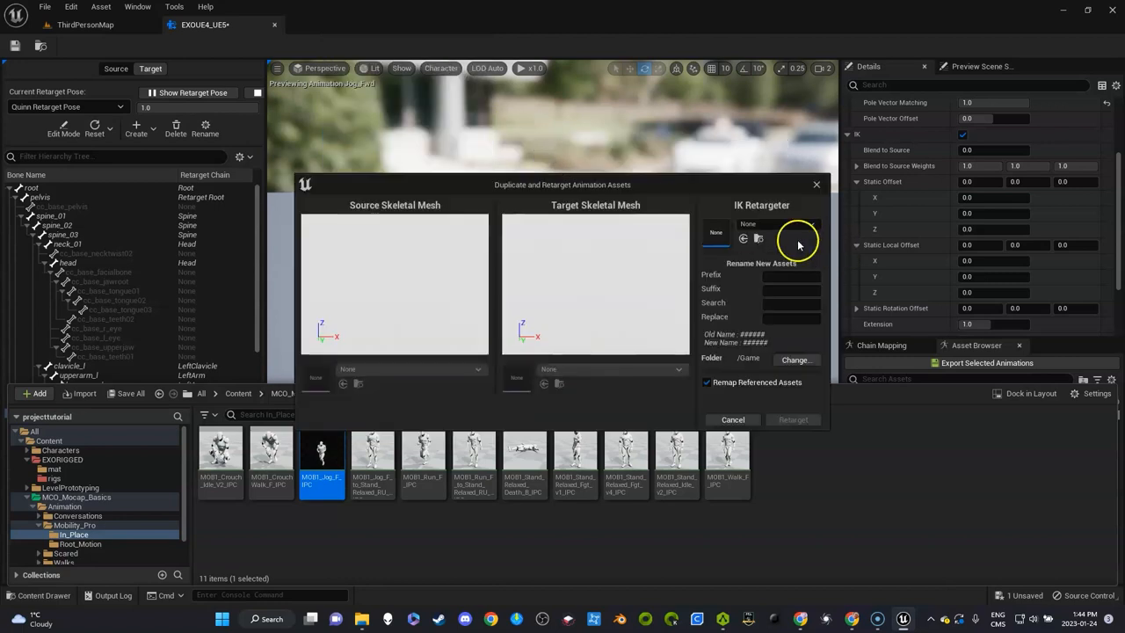
left_click(806, 224)
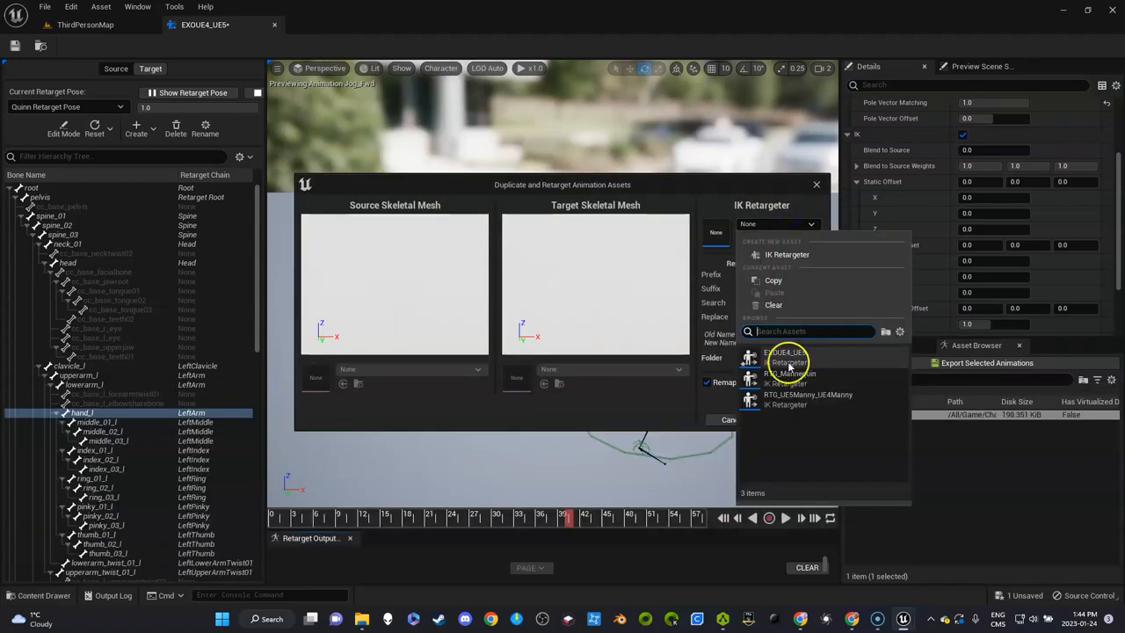
mouse_move(788, 358)
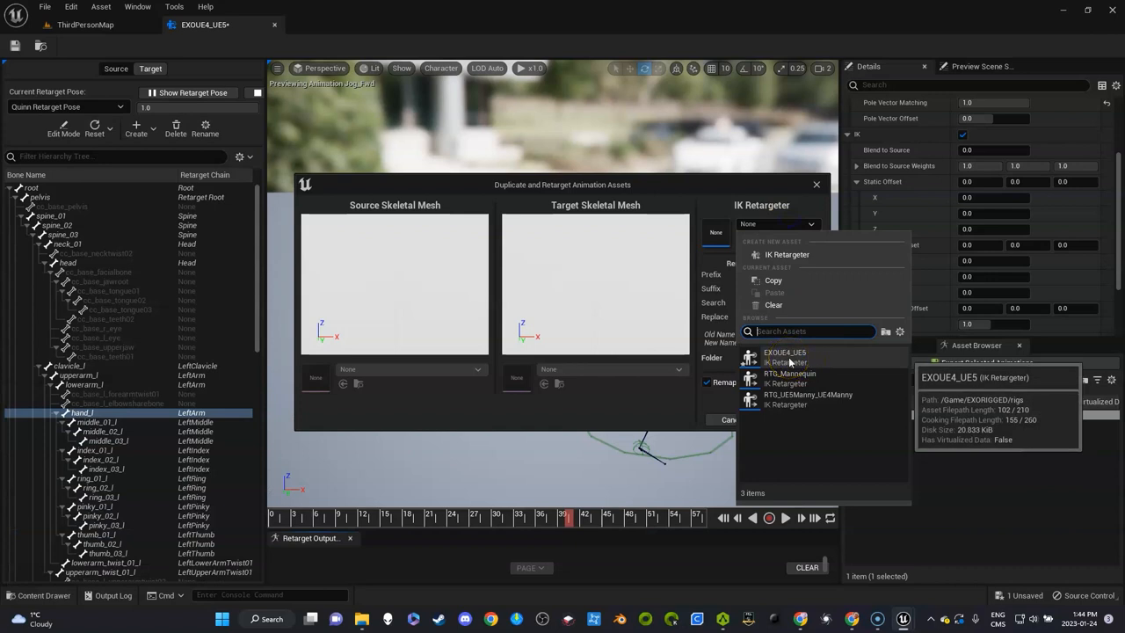
left_click(784, 351)
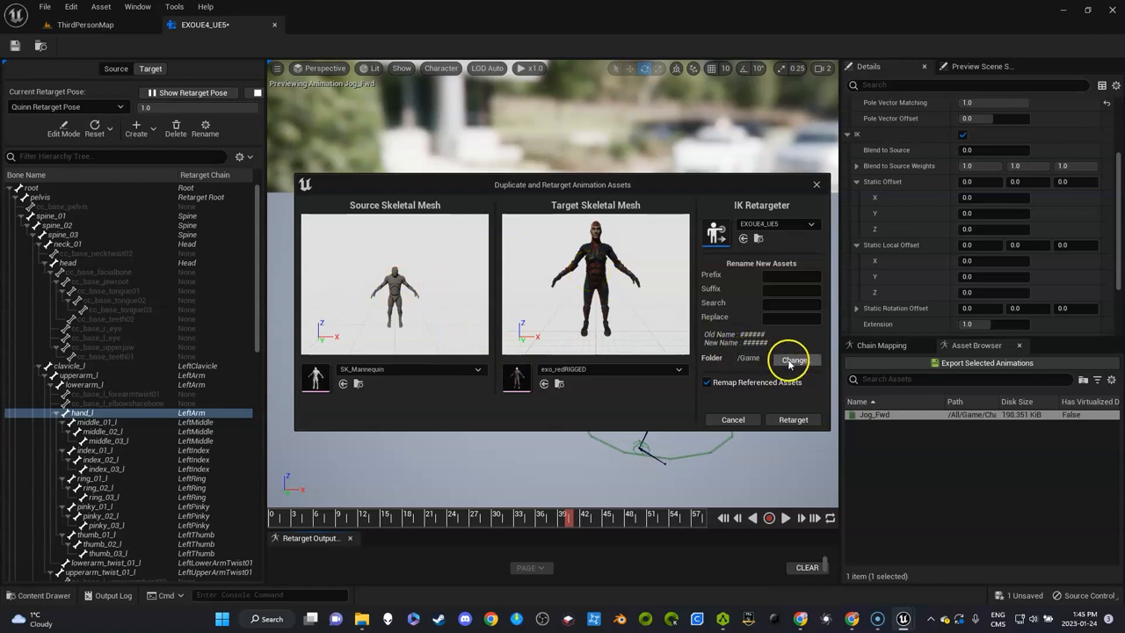
Set the output folder to EXORIGGED and run the retarget.
left_click(794, 358)
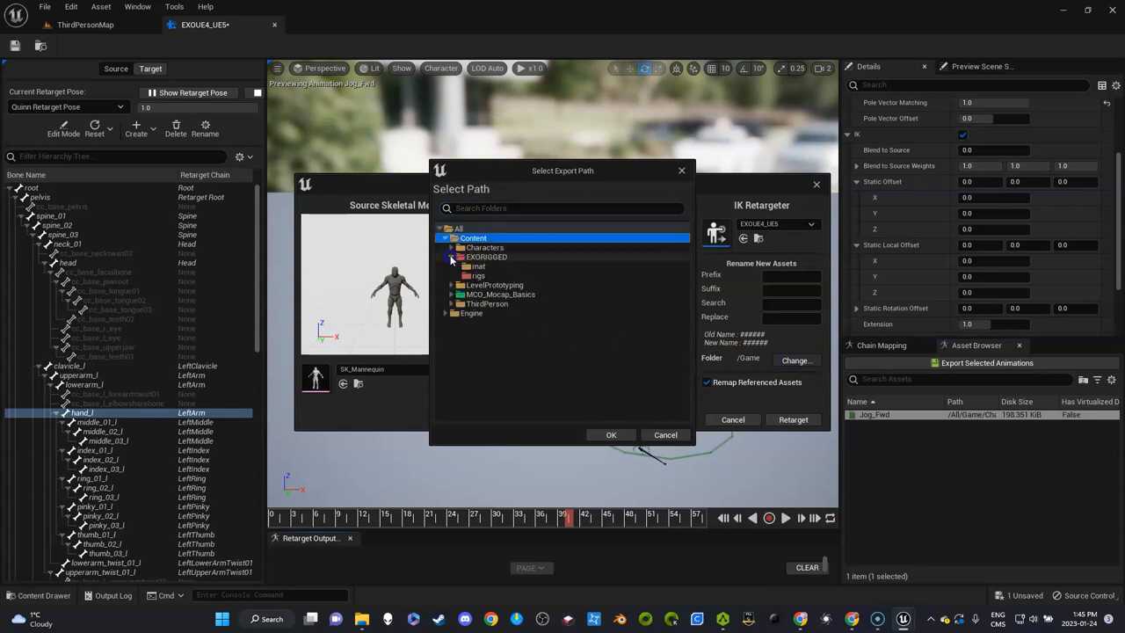
left_click(484, 257)
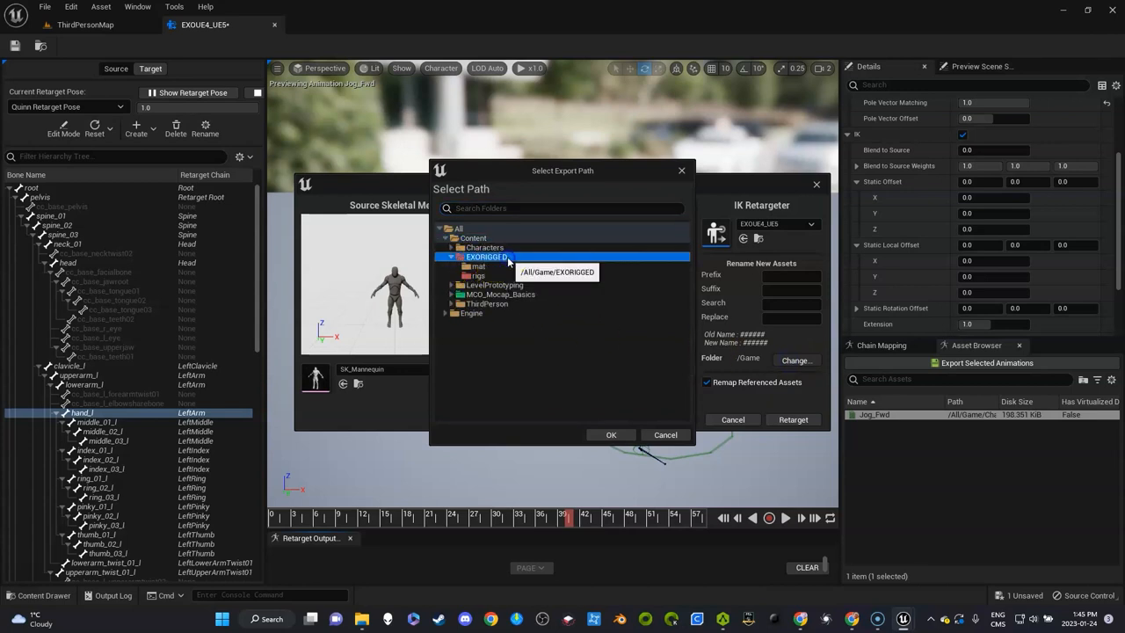
left_click(612, 434)
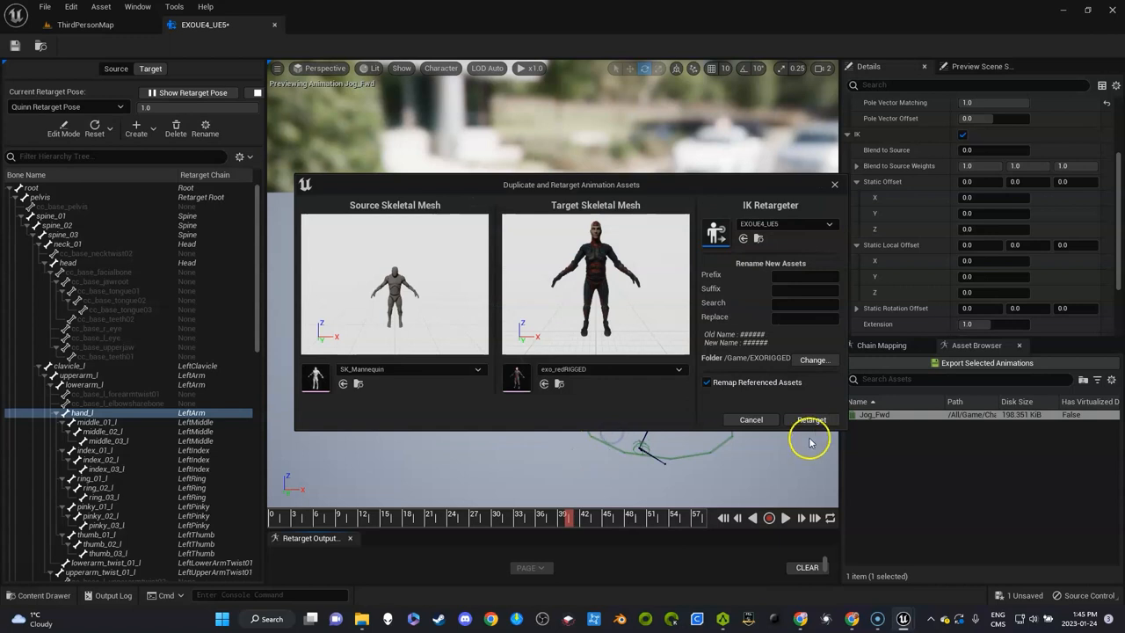
left_click(810, 418)
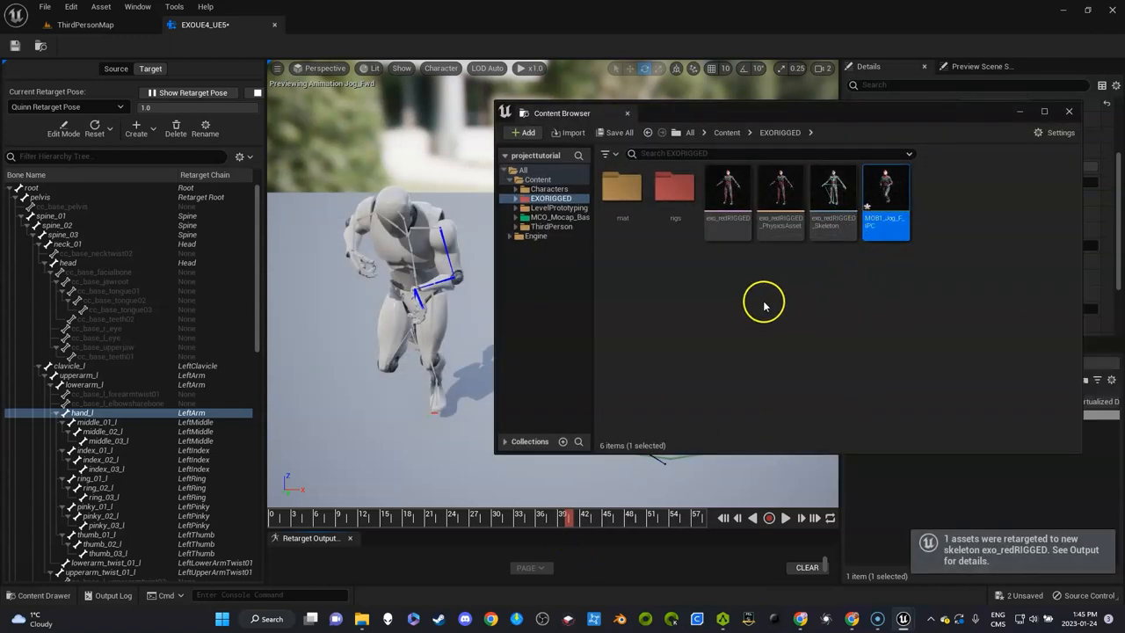
mouse_move(829, 348)
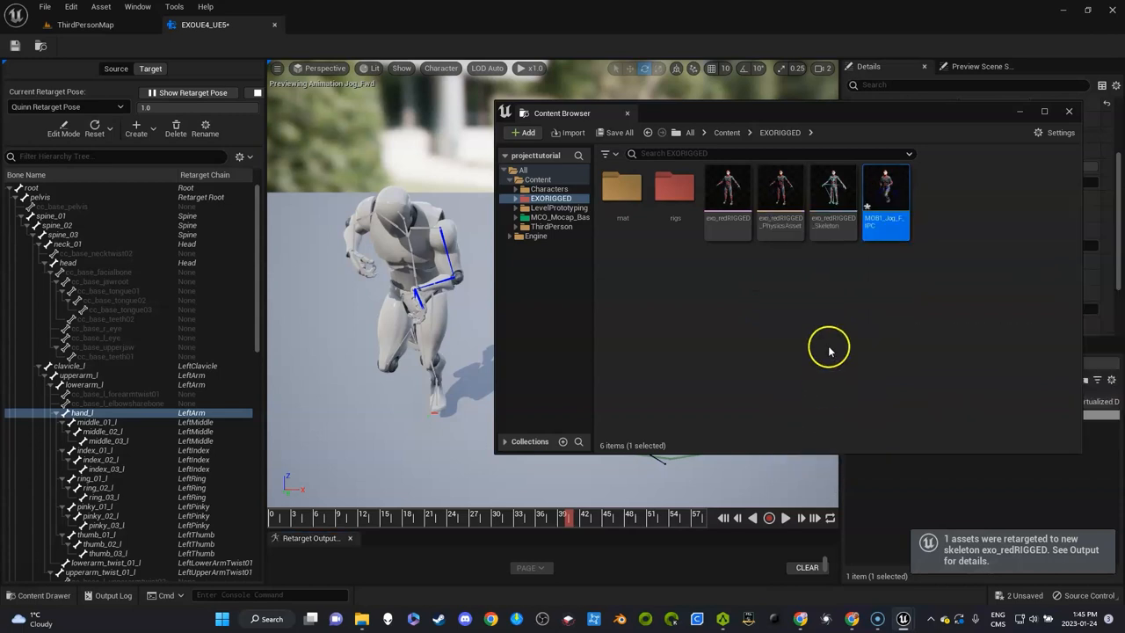
Add an 'animations' folder in EXORIGGED, colour it green and move the retargeted animation into it.
double_click(886, 190)
type("animsexo")
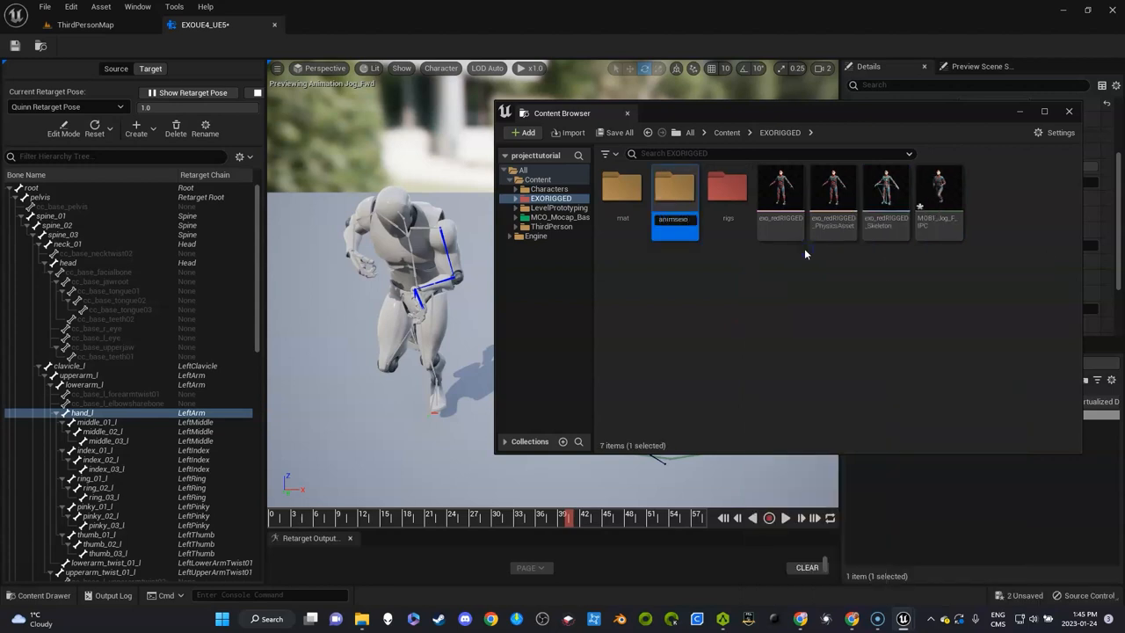
right_click(623, 186)
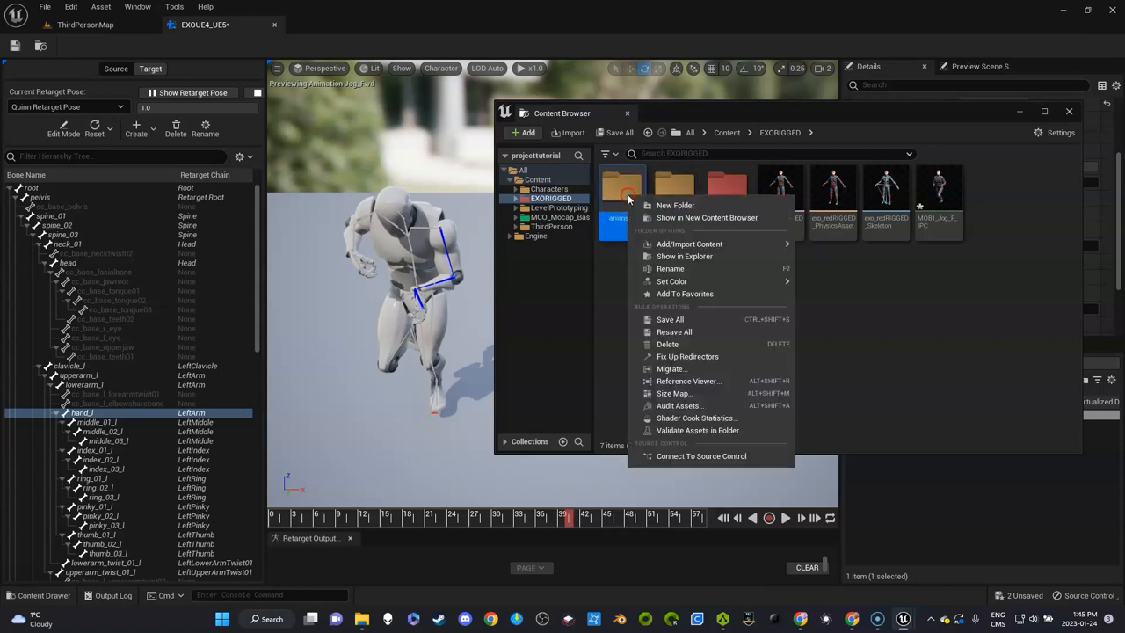
left_click(886, 284)
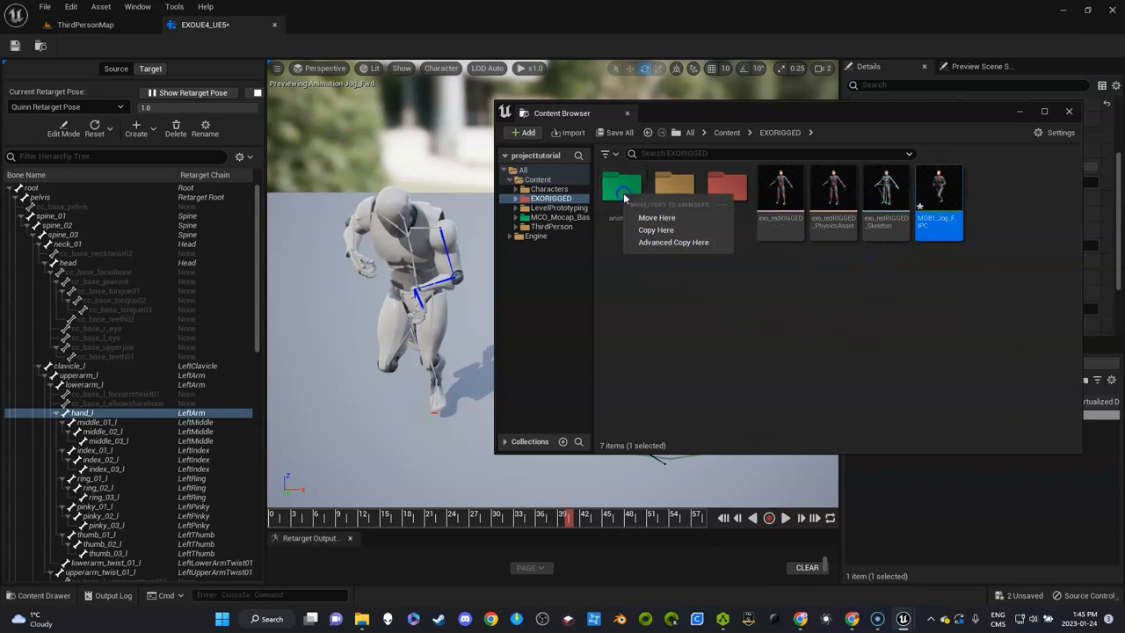
left_click(657, 218)
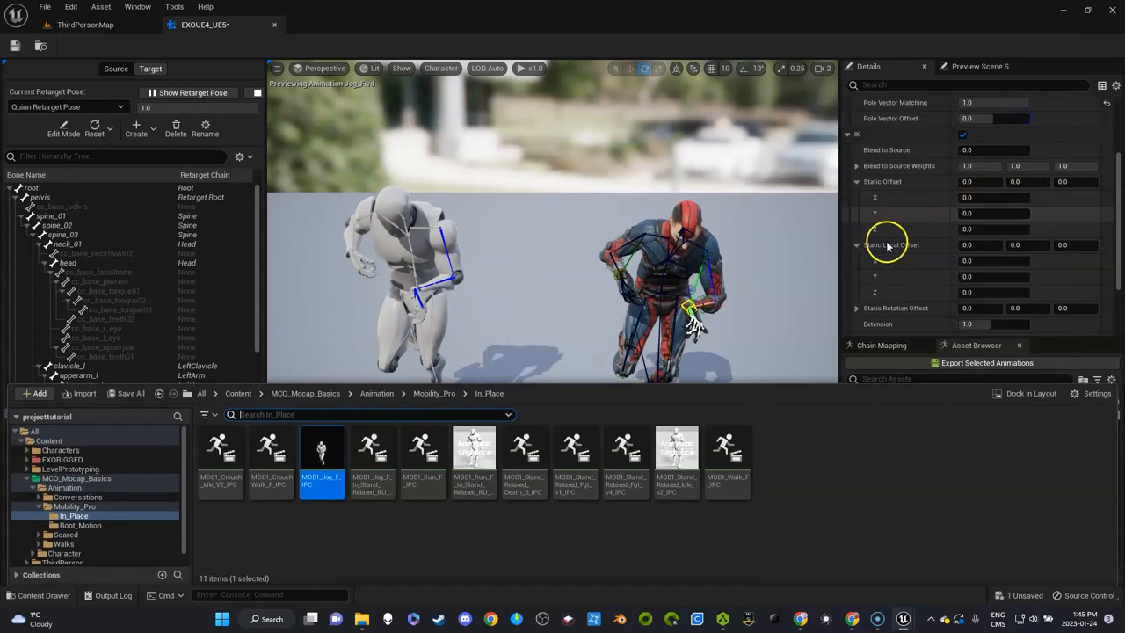
Retarget the ten selected In_Place animations with EXOUE4_UE5 into EXORIGGED/animations.
left_click(271, 454)
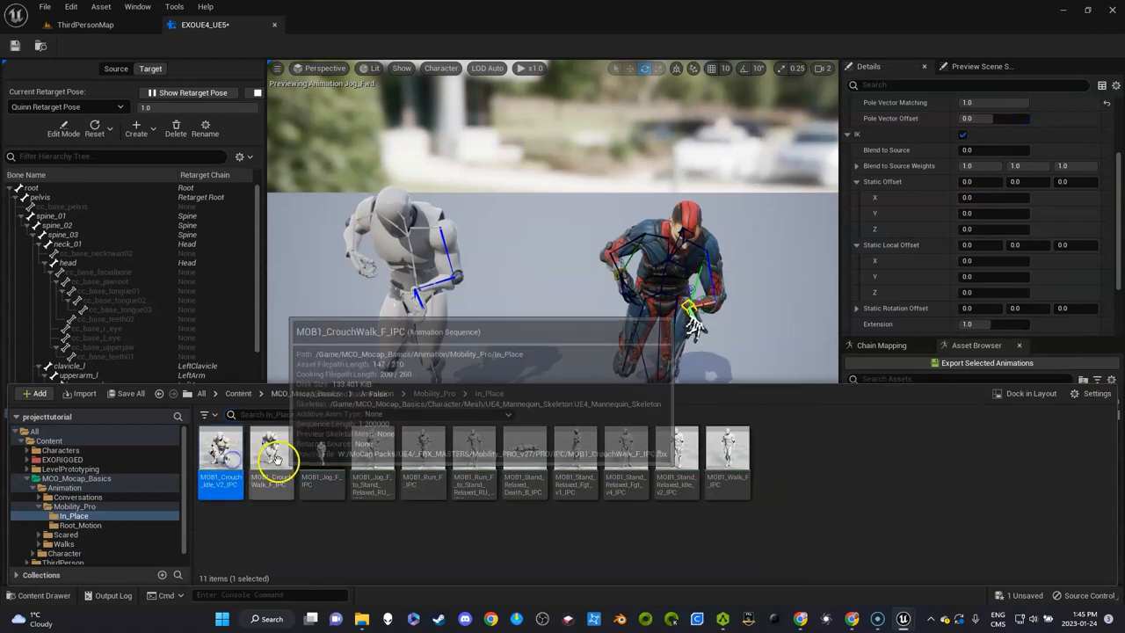
left_click(373, 457)
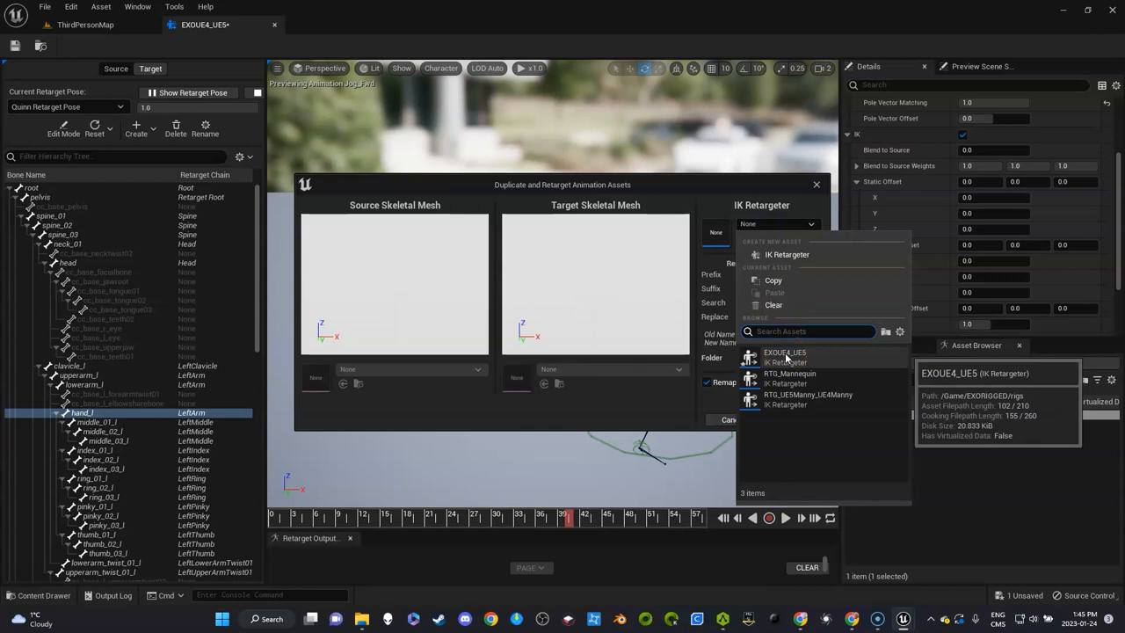
left_click(784, 355)
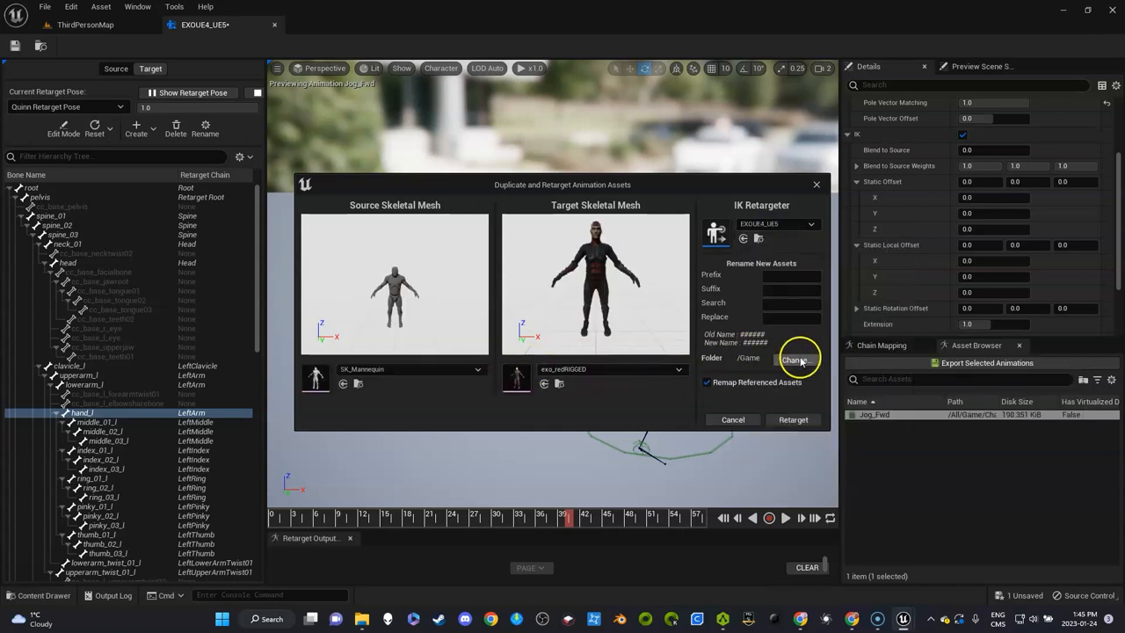
left_click(795, 359)
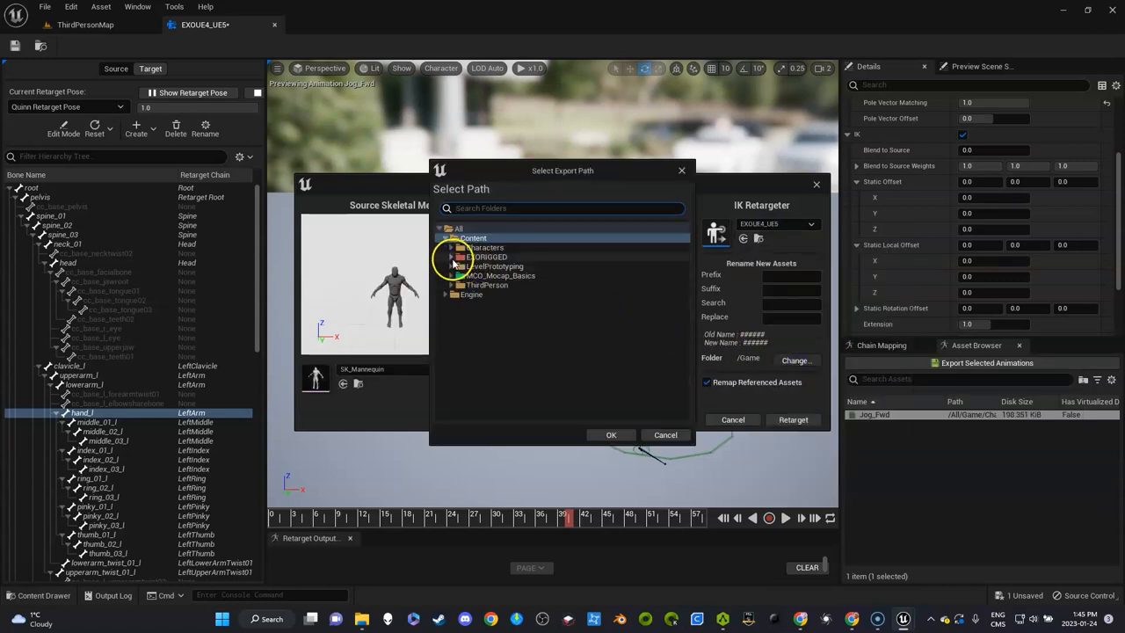
left_click(450, 246)
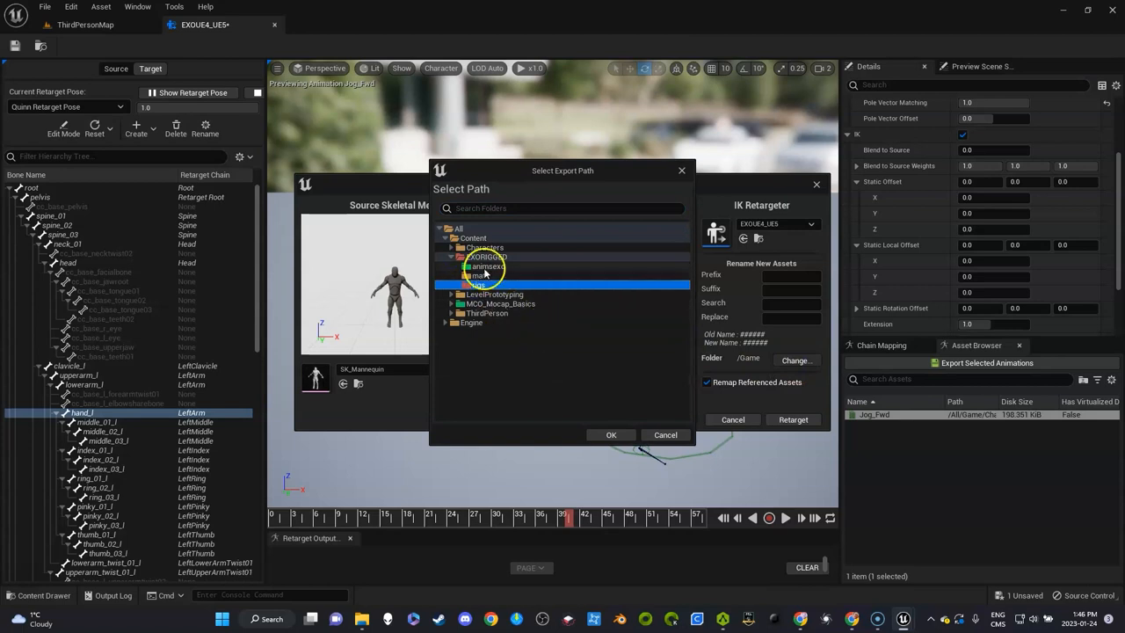
left_click(612, 436)
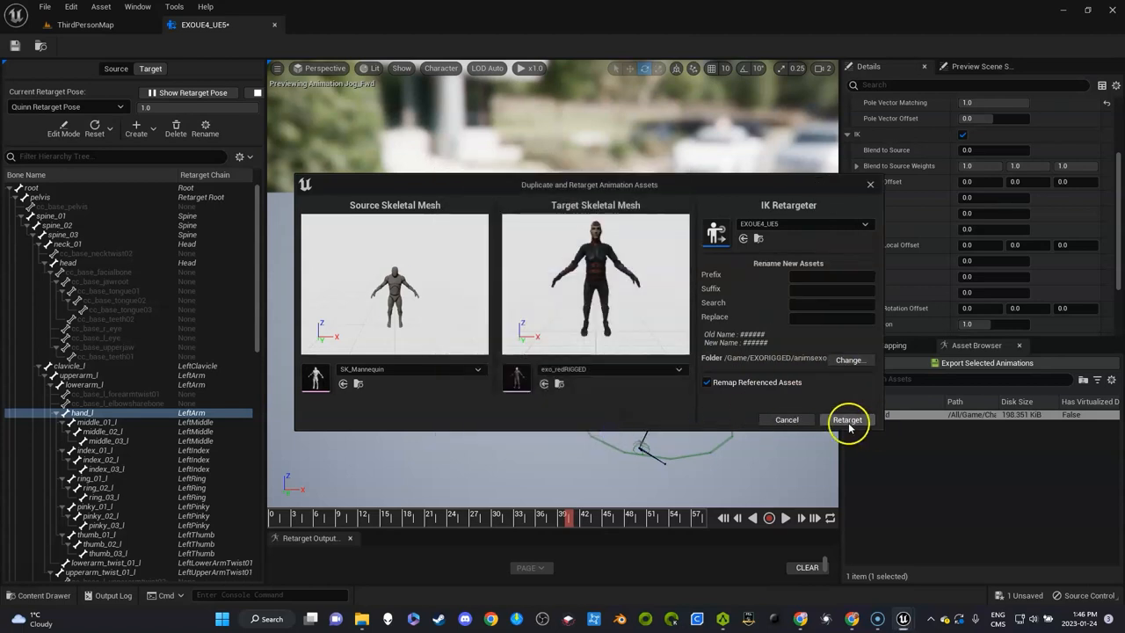
left_click(848, 418)
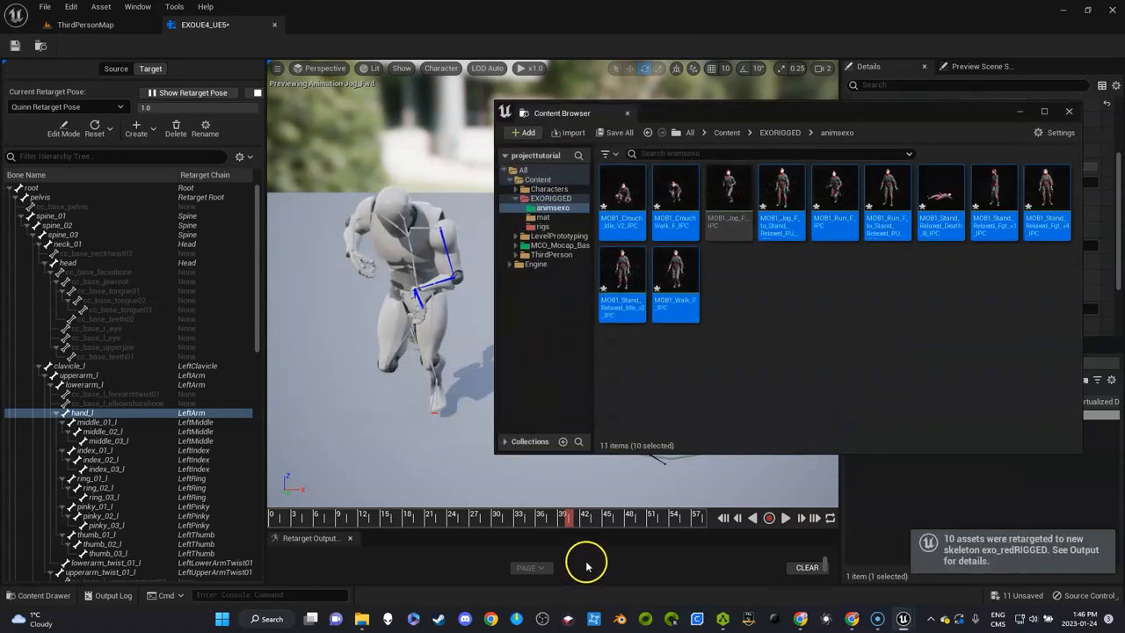
mouse_move(619, 196)
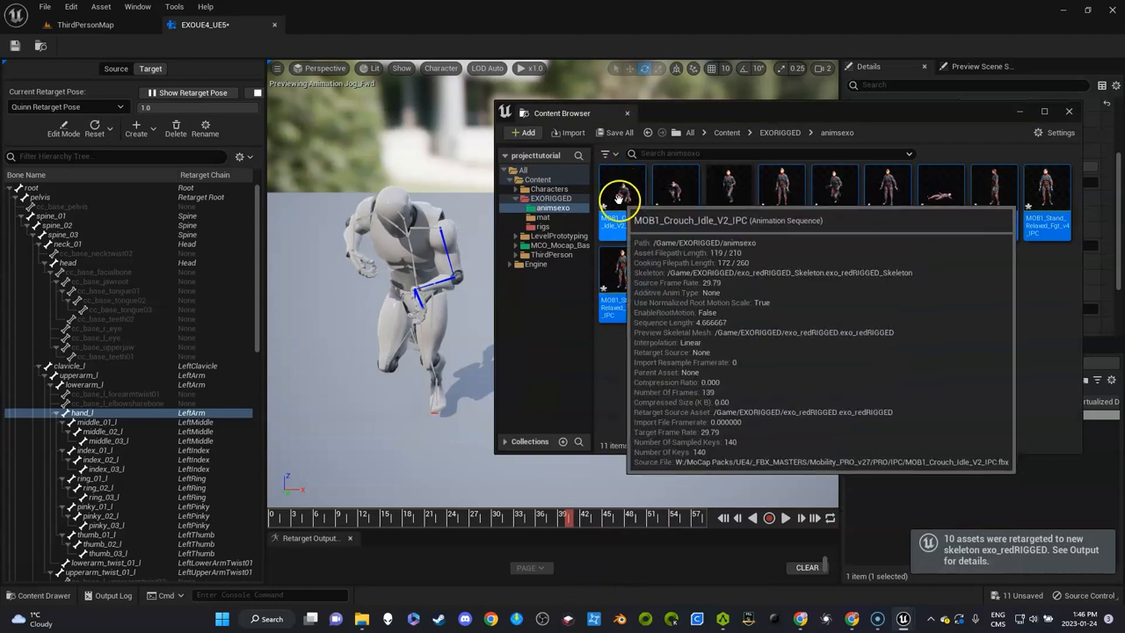
Preview MOB1_Crouch_Idle_V2_IPC in the animation editor to confirm it plays on the EXO character.
double_click(608, 190)
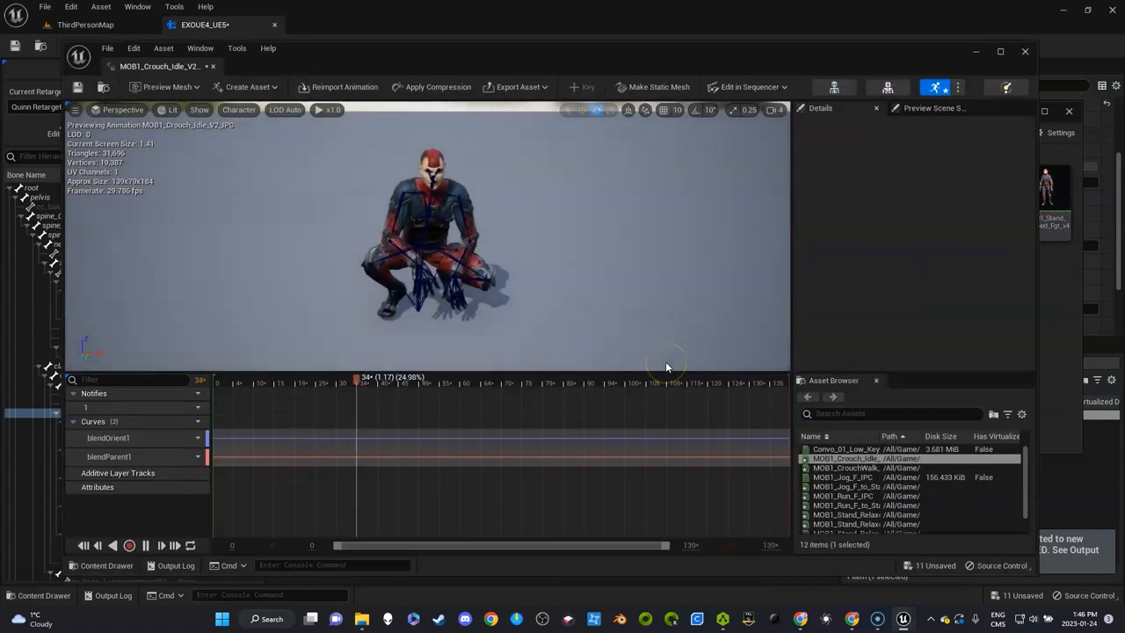
mouse_move(840, 485)
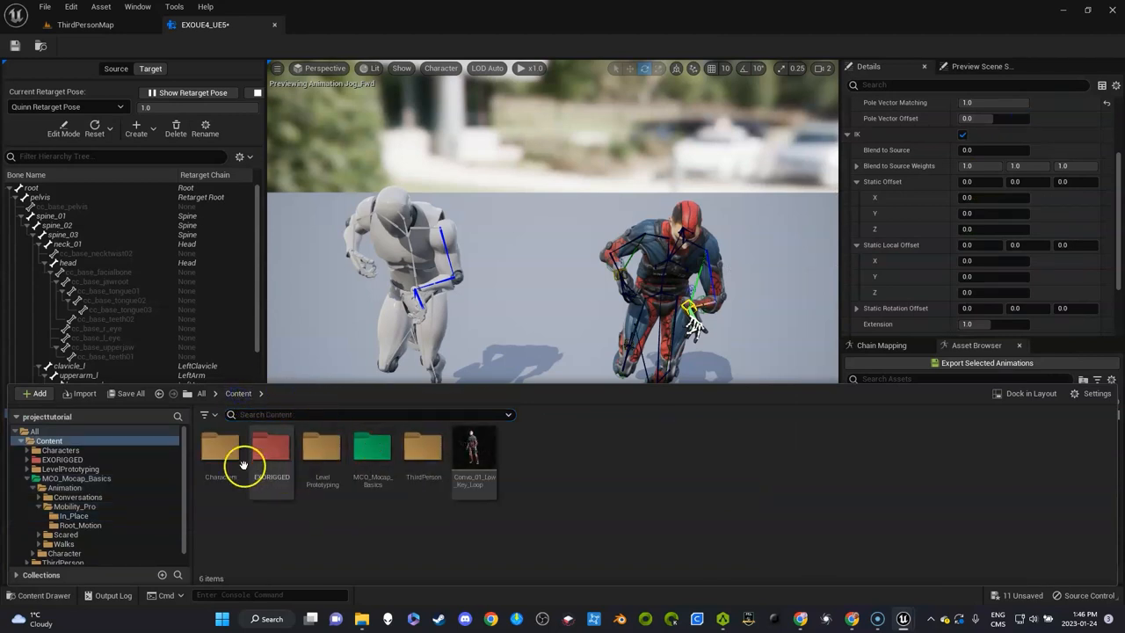
Retarget MM_Fall_Loop from Characters > Mannequins > Animations onto EXO with the EXOUE4_UE5 retargeter.
double_click(220, 453)
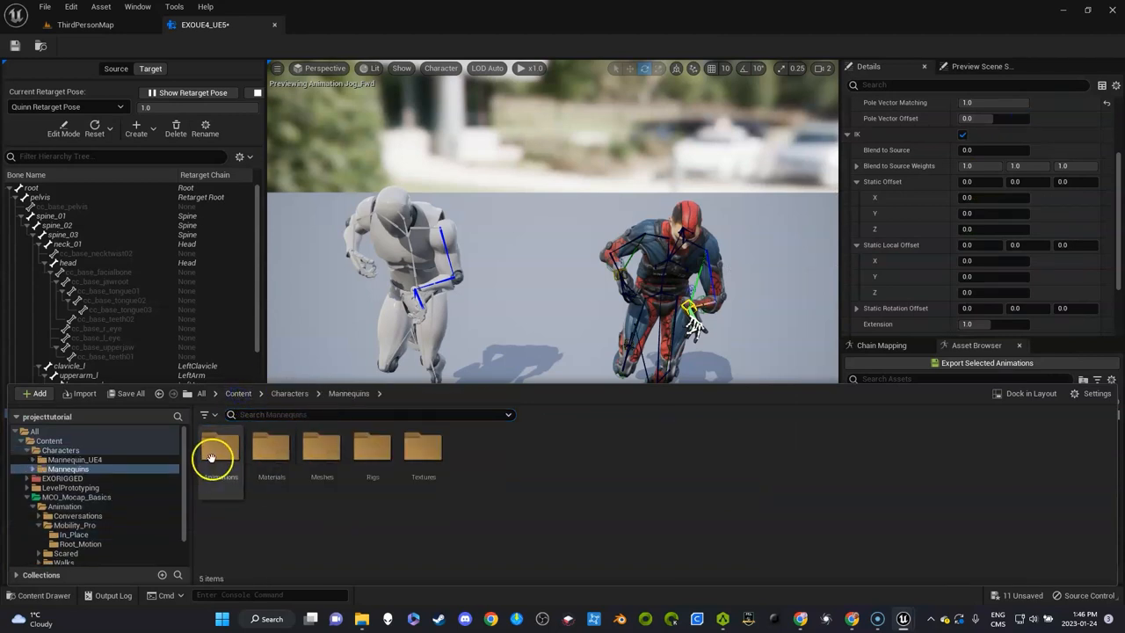
double_click(218, 448)
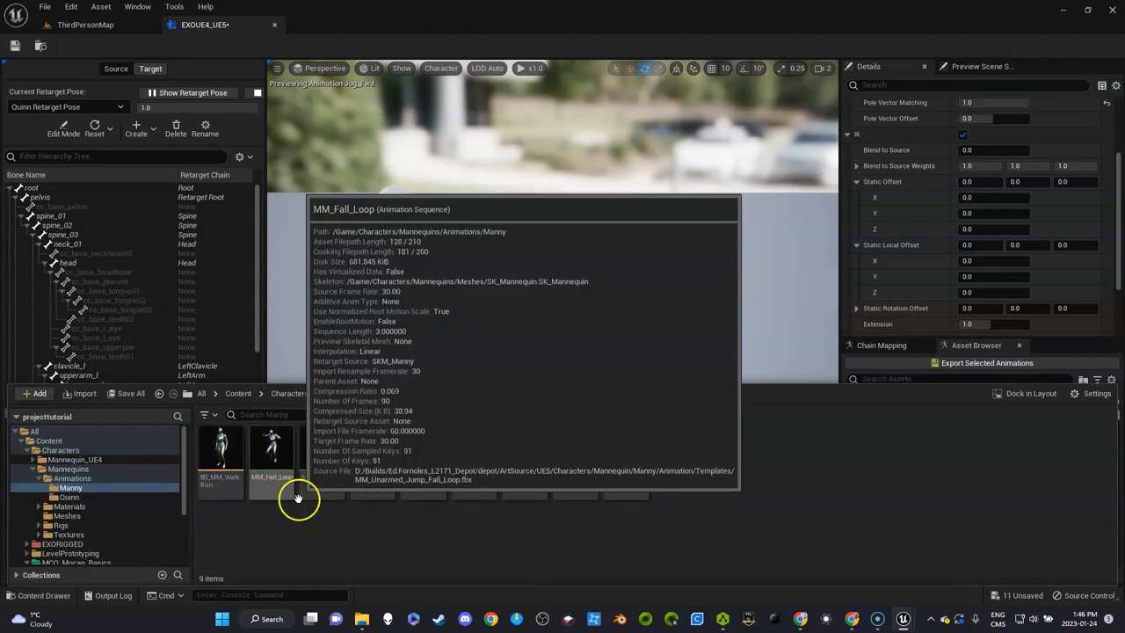
right_click(271, 450)
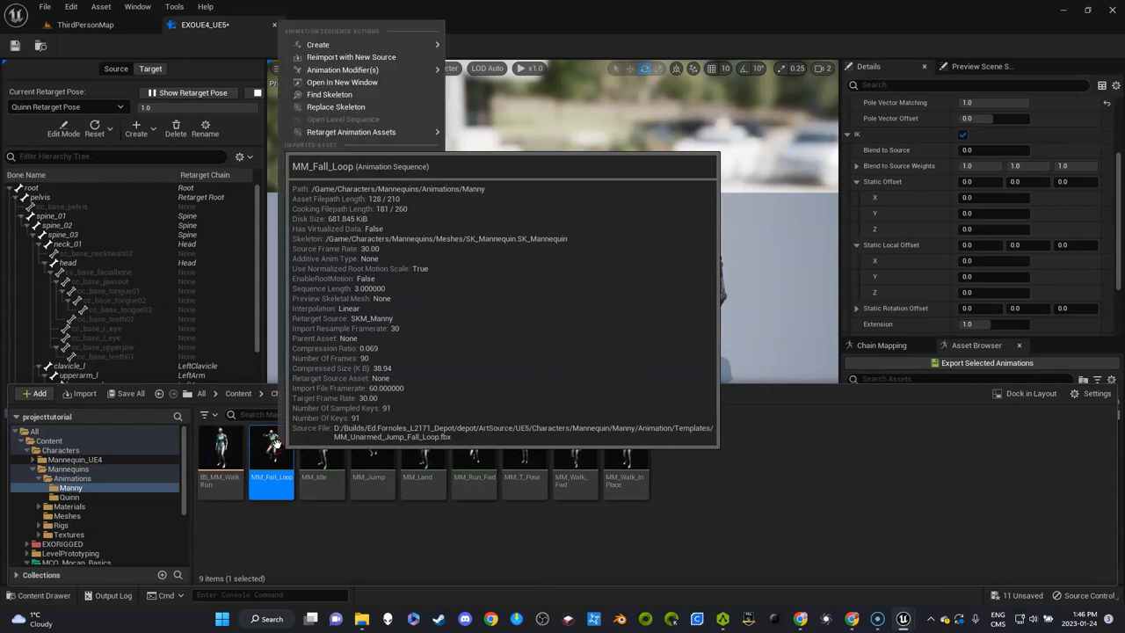
left_click(351, 130)
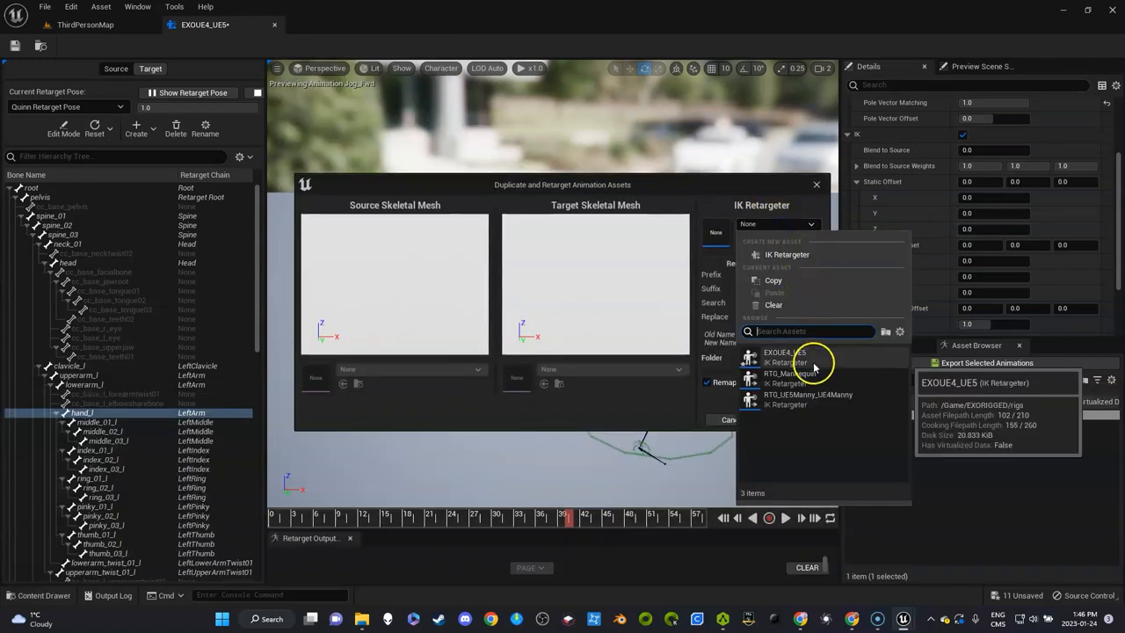
left_click(774, 351)
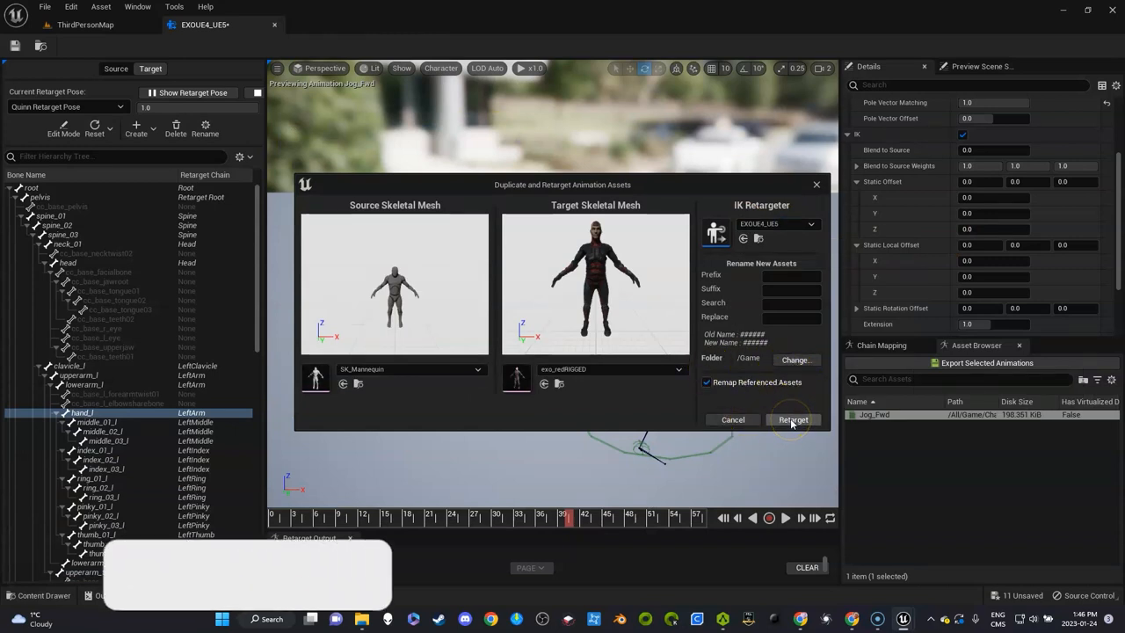
left_click(793, 418)
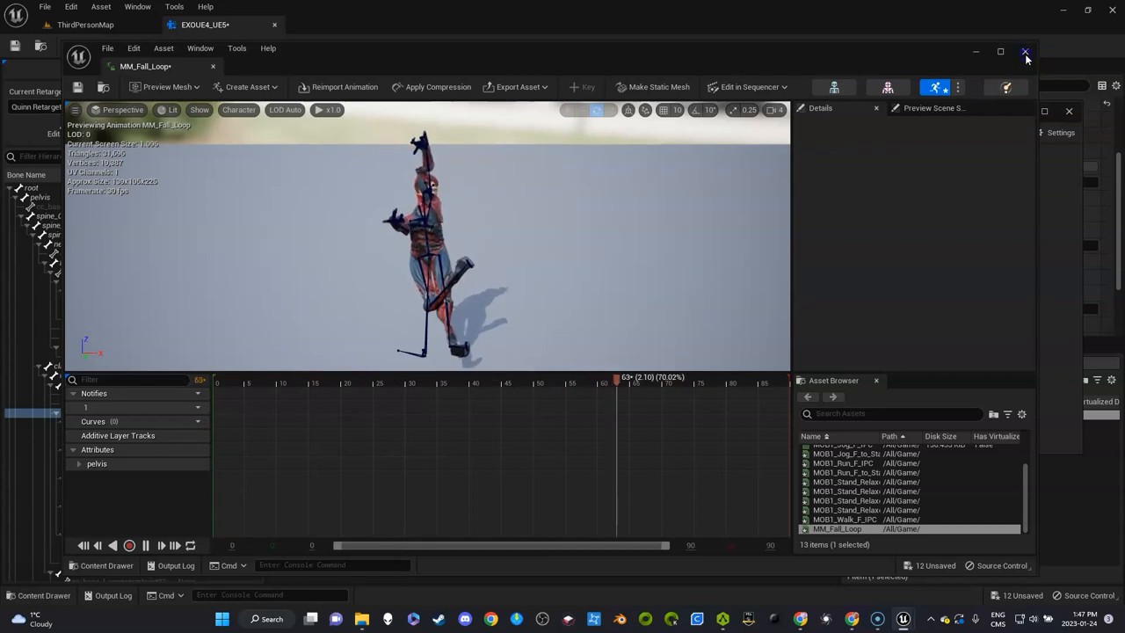
Bring up the asset actions for the broken MM_Fall_Loop in the Content root to delete it.
right_click(939, 184)
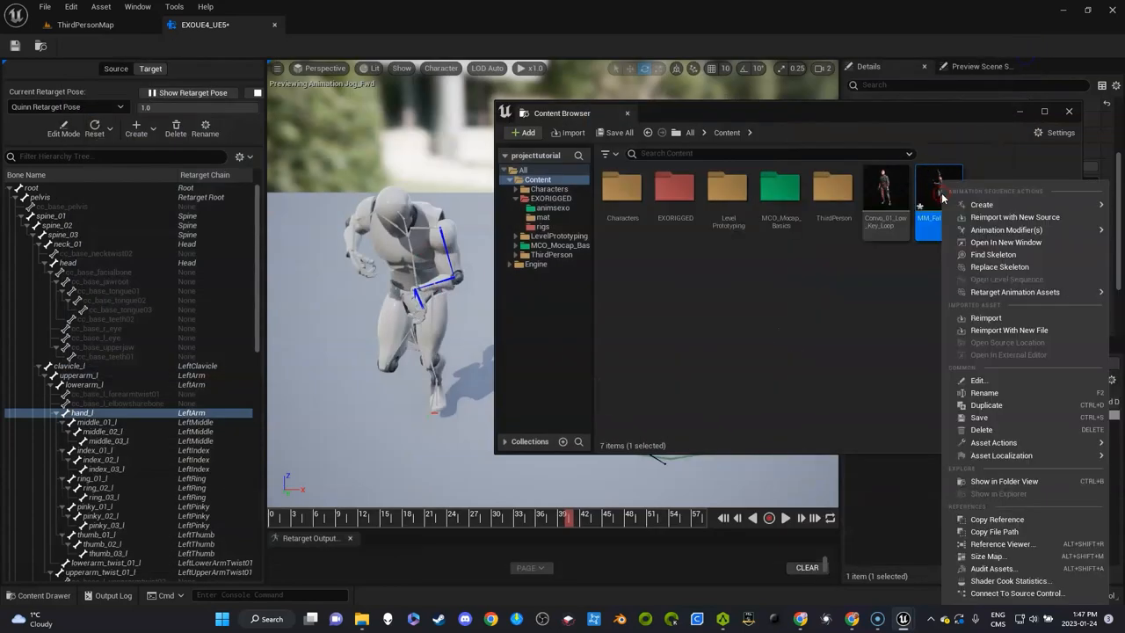
mouse_move(988, 556)
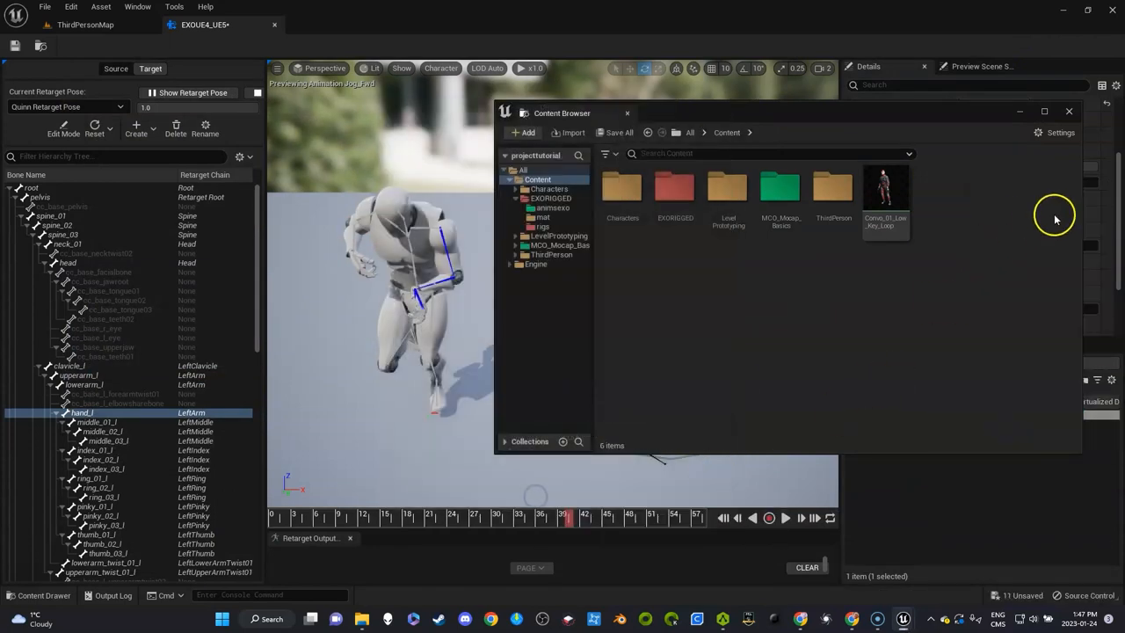
mouse_move(1051, 218)
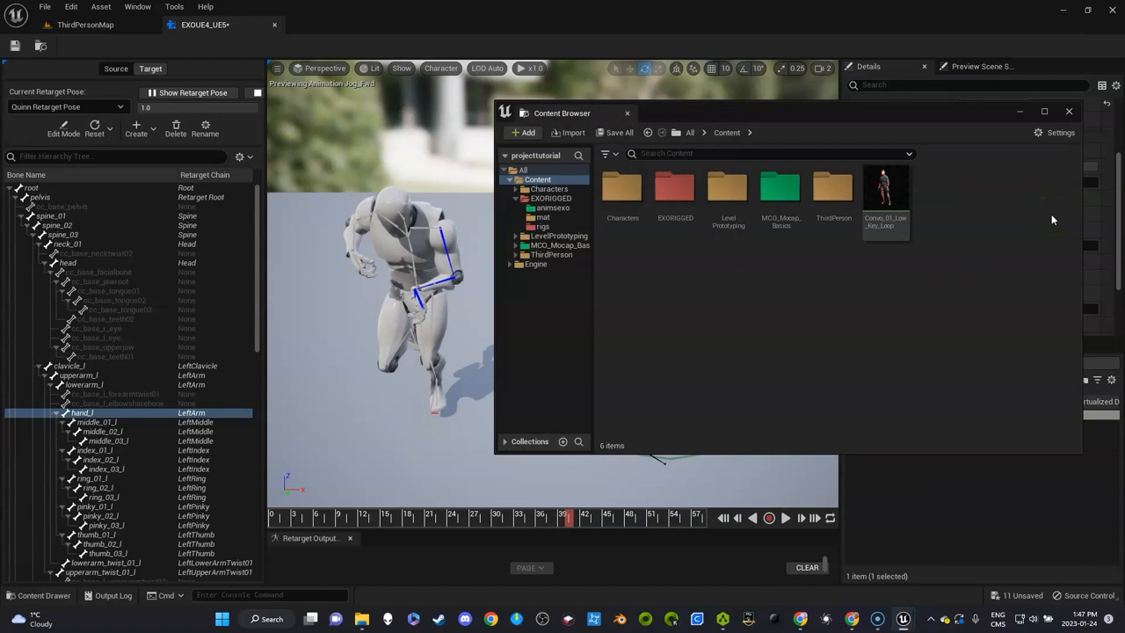